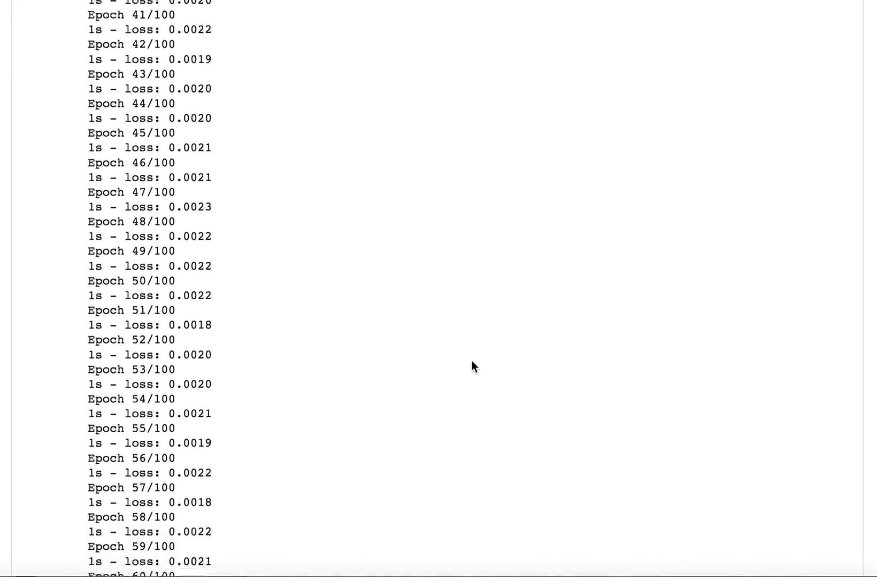
- Scroll past the epoch log to the Stateful LSTMs, Stacked section and its scores
scroll("down", 3)
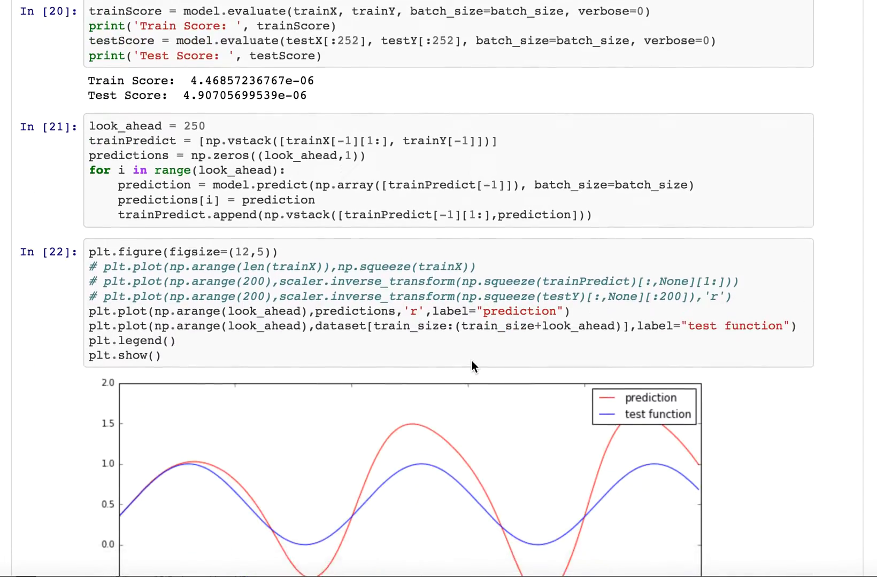
scroll("down", 3)
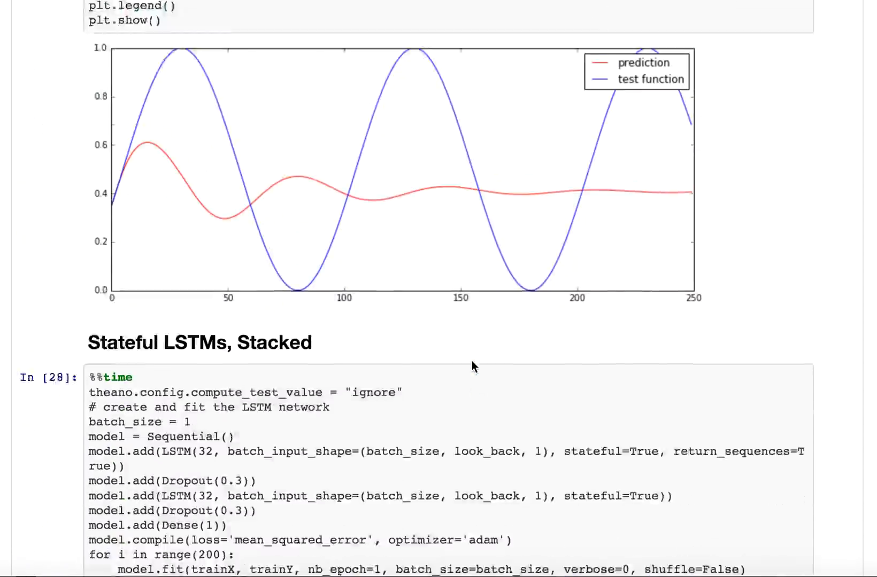
scroll("down", 3)
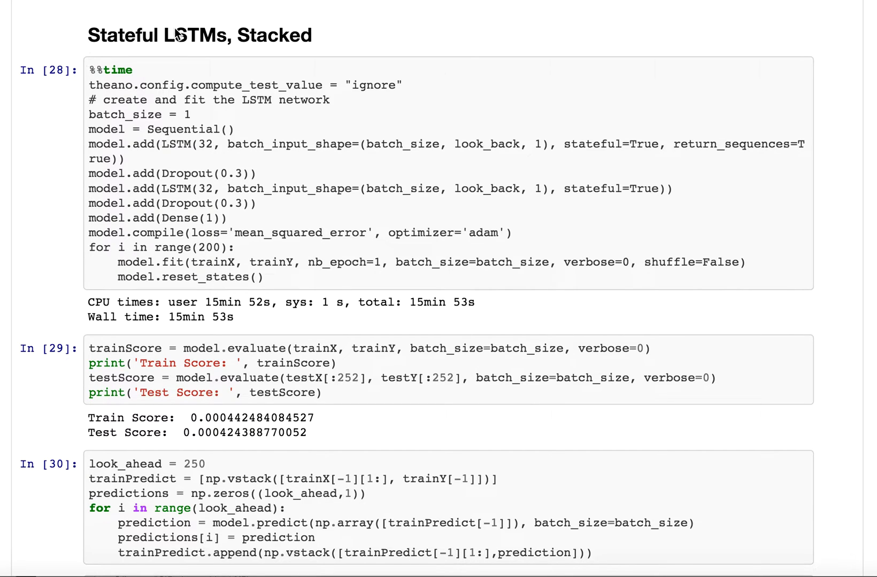
mouse_move(512, 521)
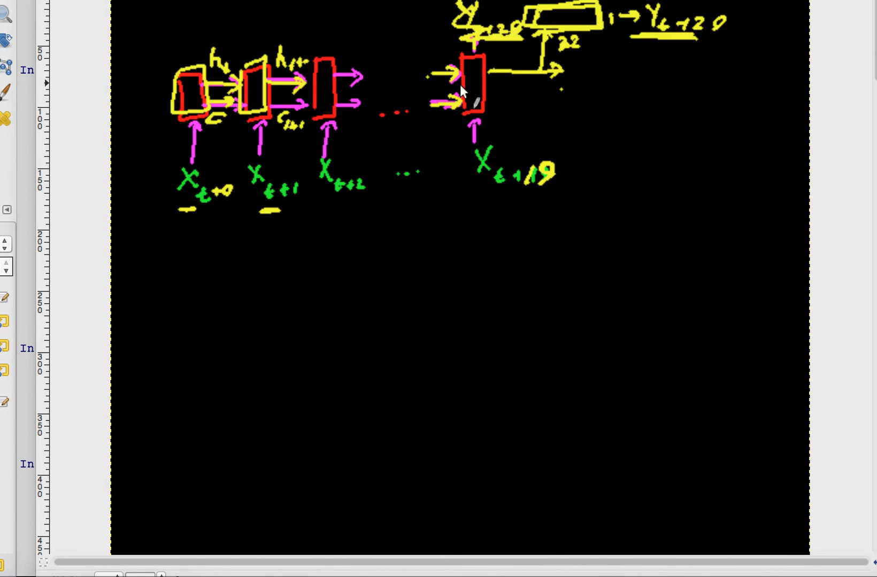
mouse_move(280, 94)
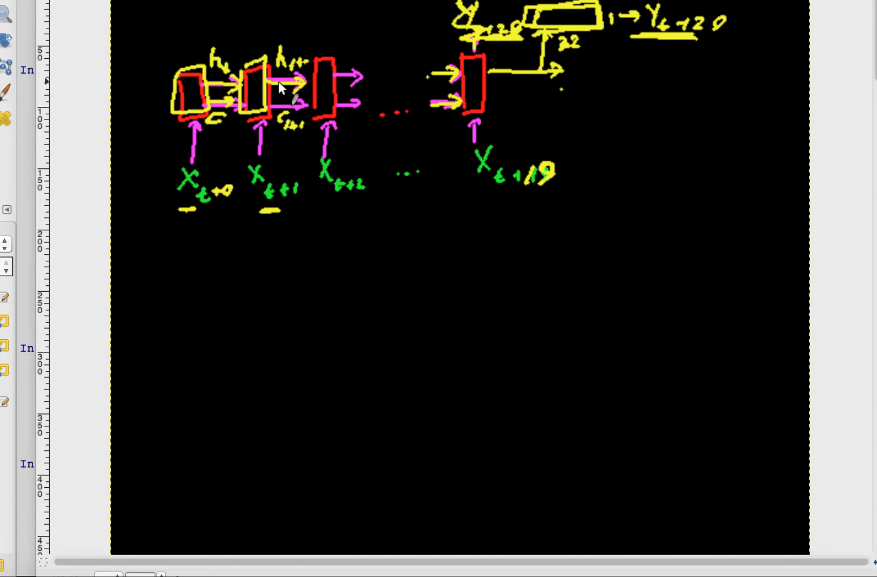
mouse_move(344, 116)
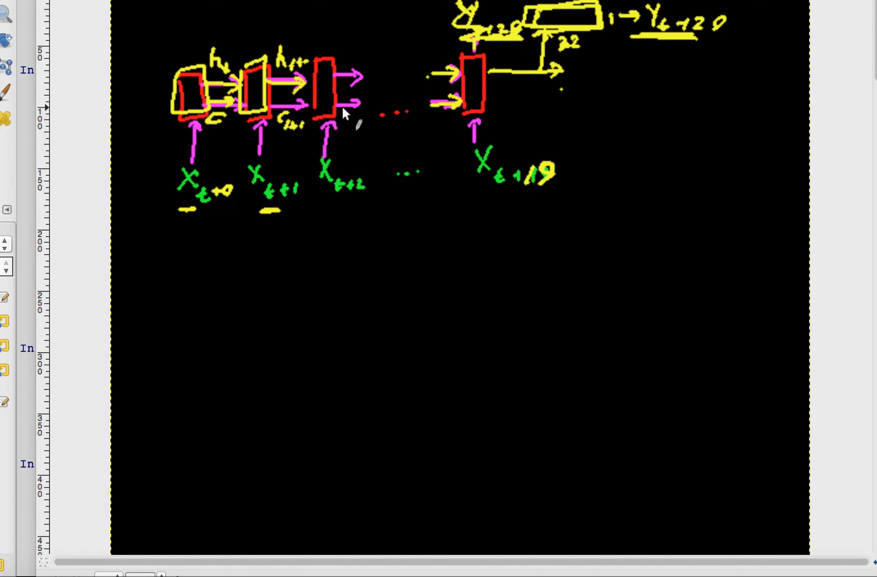
mouse_move(497, 91)
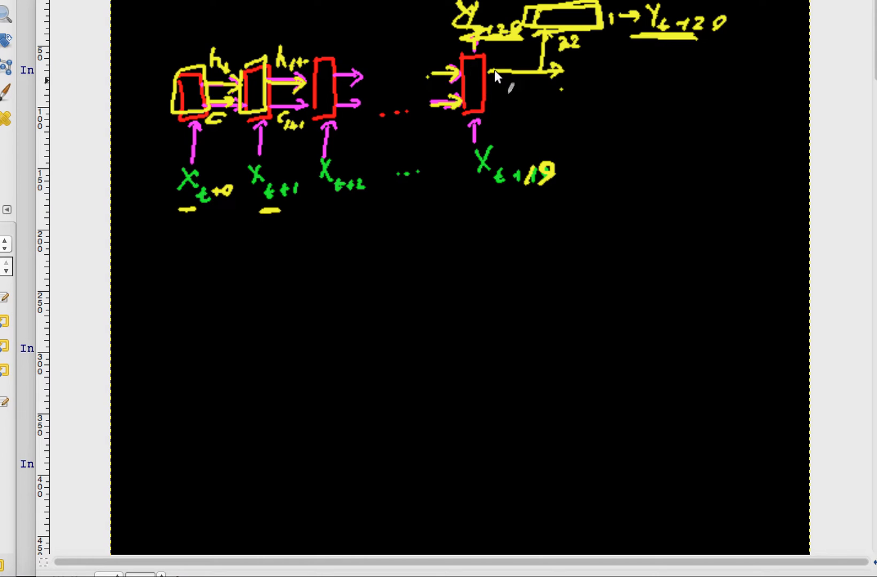
- Trace the output arrows green, add a brace labelled 10, and outline the dense box
left_click_drag(489, 71, 554, 73)
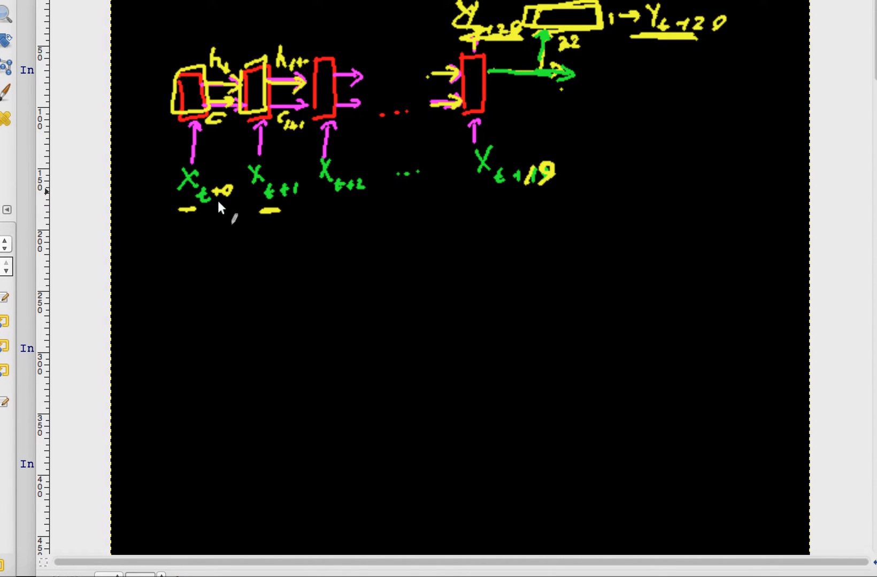
left_click_drag(179, 226, 246, 248)
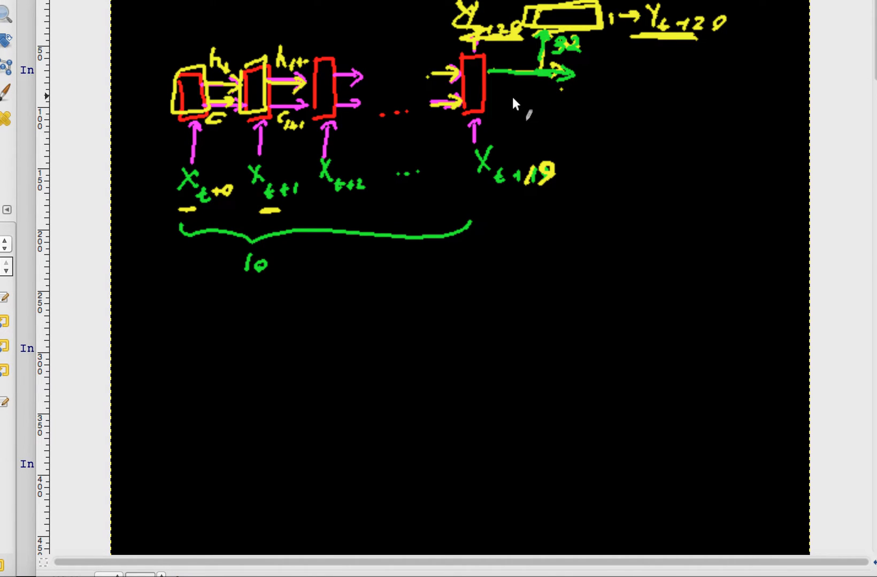
mouse_move(533, 34)
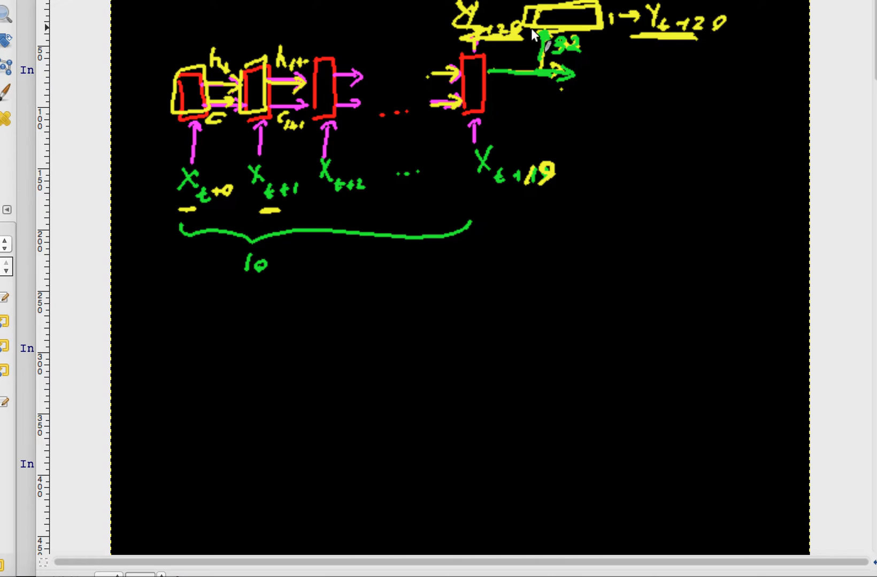
mouse_move(531, 29)
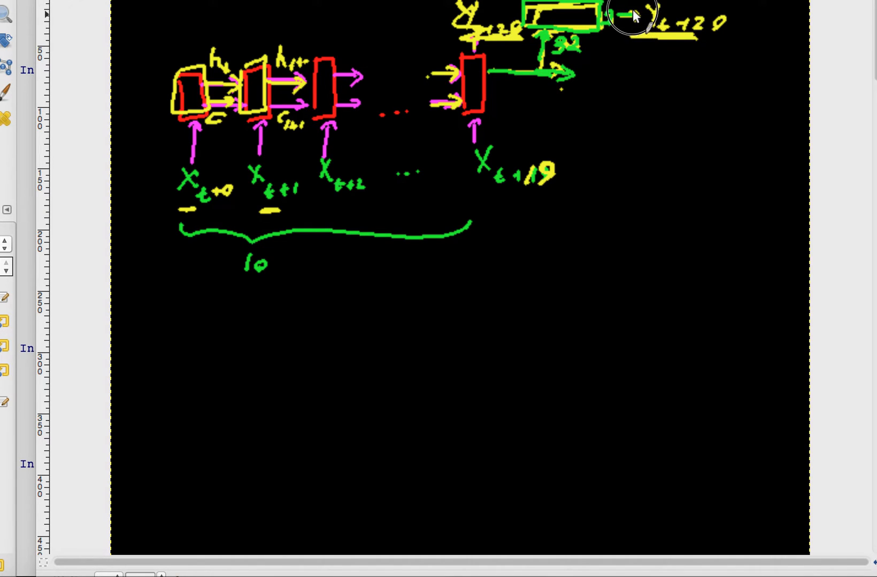
left_click_drag(621, 20, 663, 20)
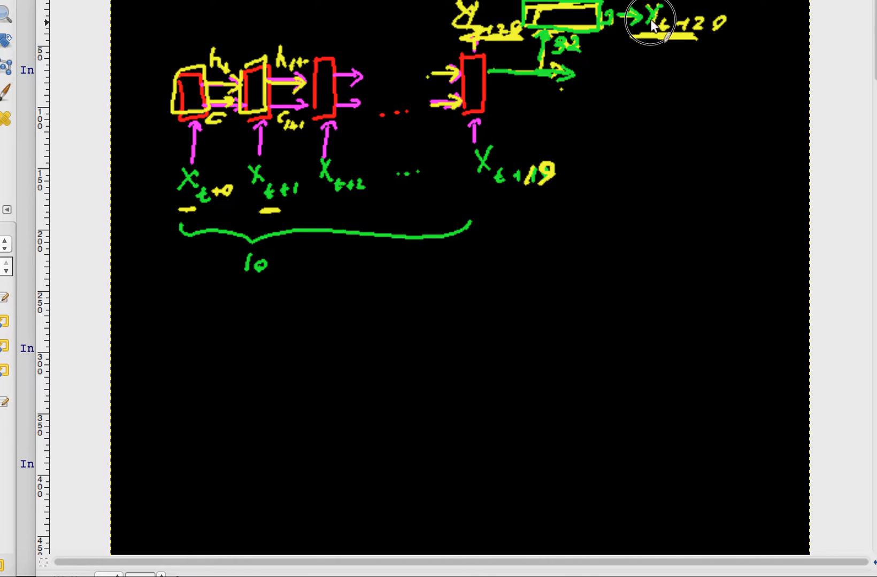
mouse_move(587, 96)
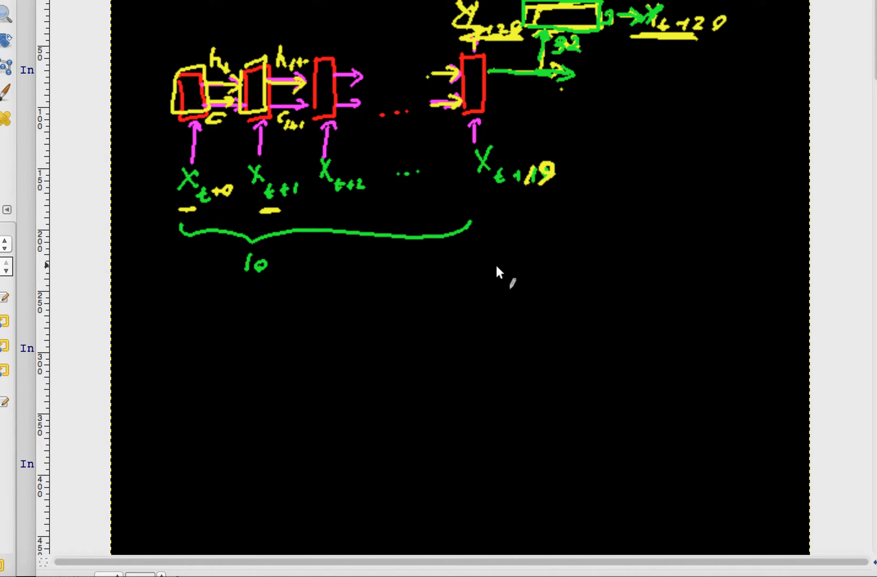
mouse_move(501, 328)
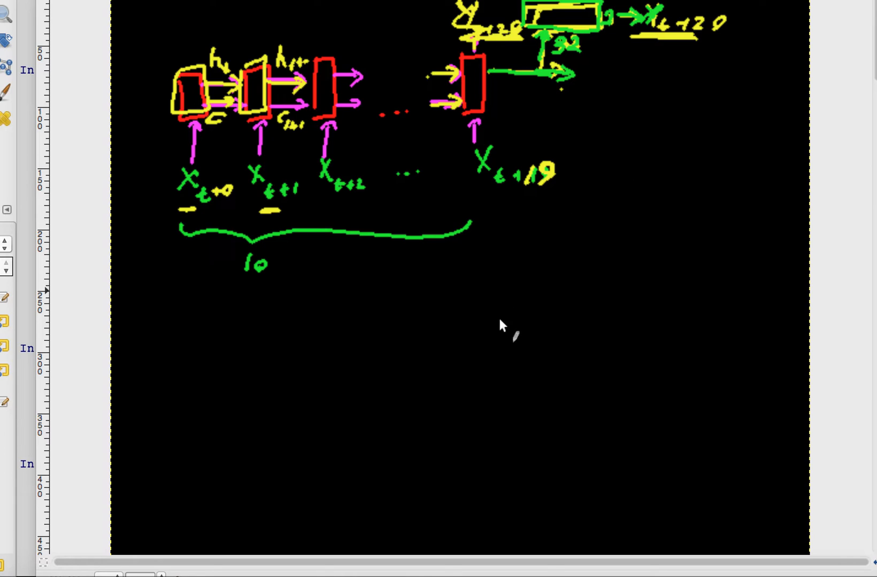
mouse_move(419, 349)
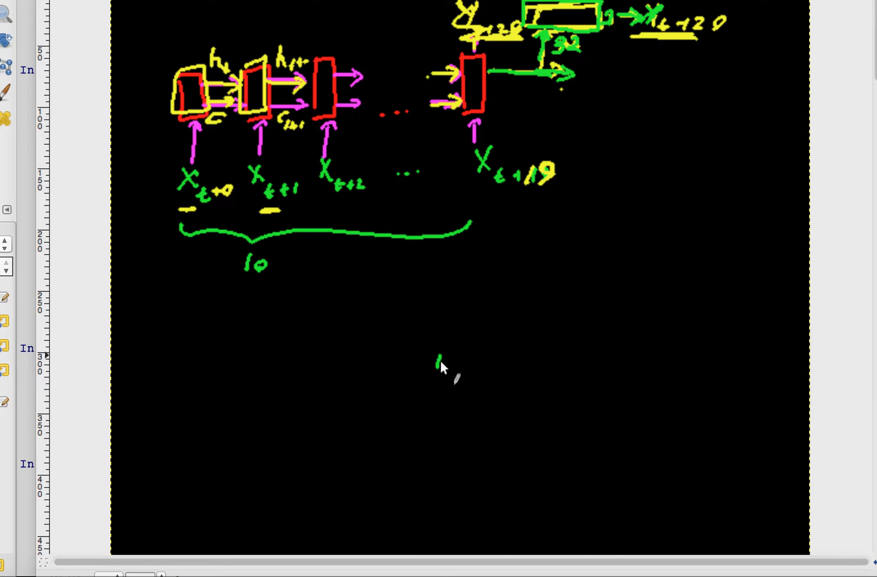
- Sketch a green dense network: input boxes, two hidden boxes, and output y
left_click_drag(439, 357, 503, 363)
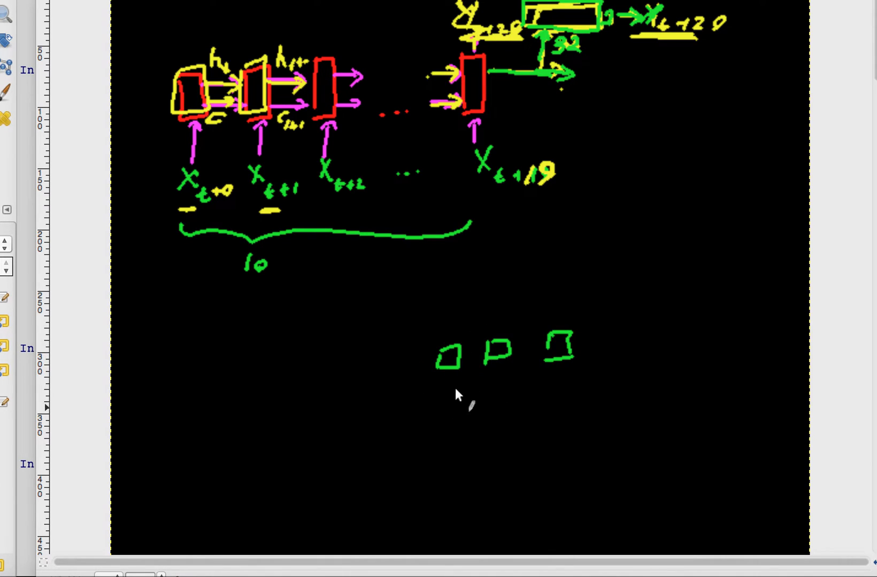
left_click_drag(453, 380, 453, 436)
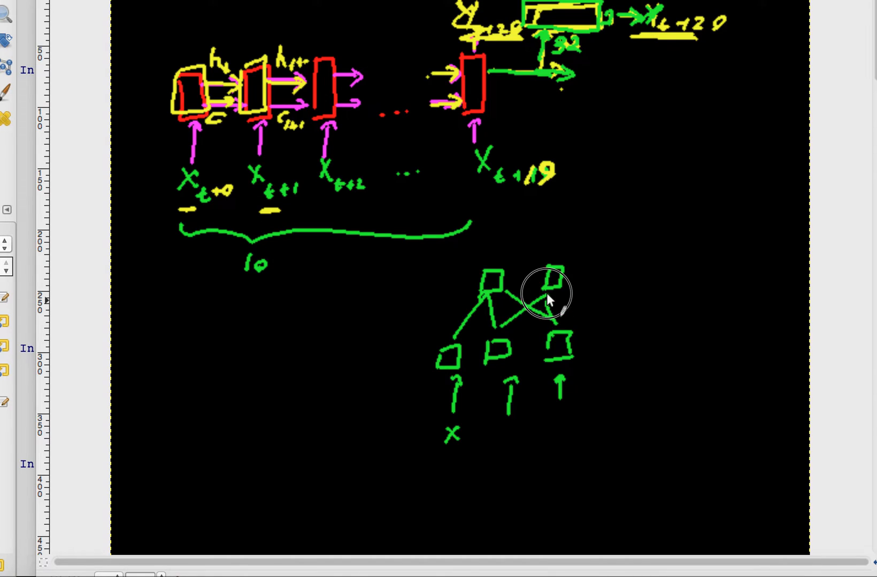
left_click_drag(554, 296, 528, 223)
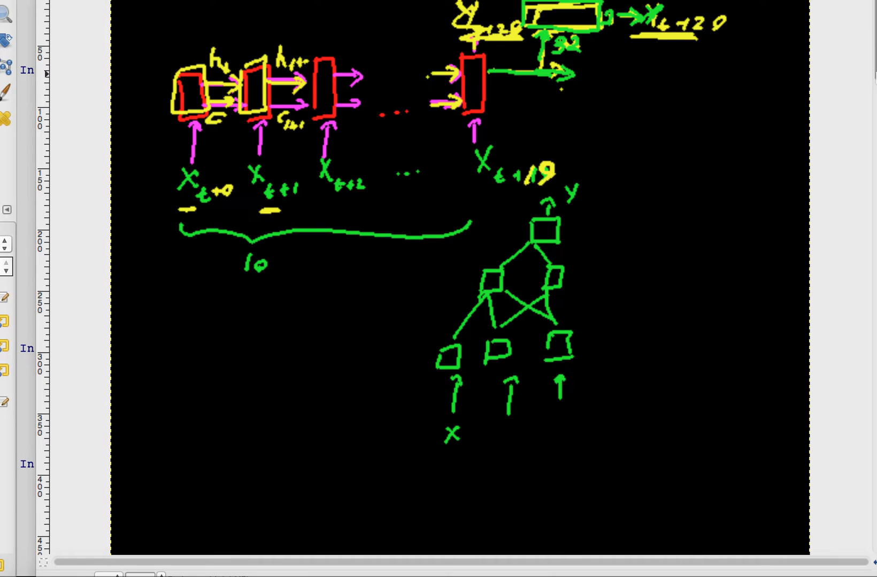
- Sketch the two-layer stacked LSTM unrolled from x_t to x_t+19 producing y_t+20
scroll("down", 3)
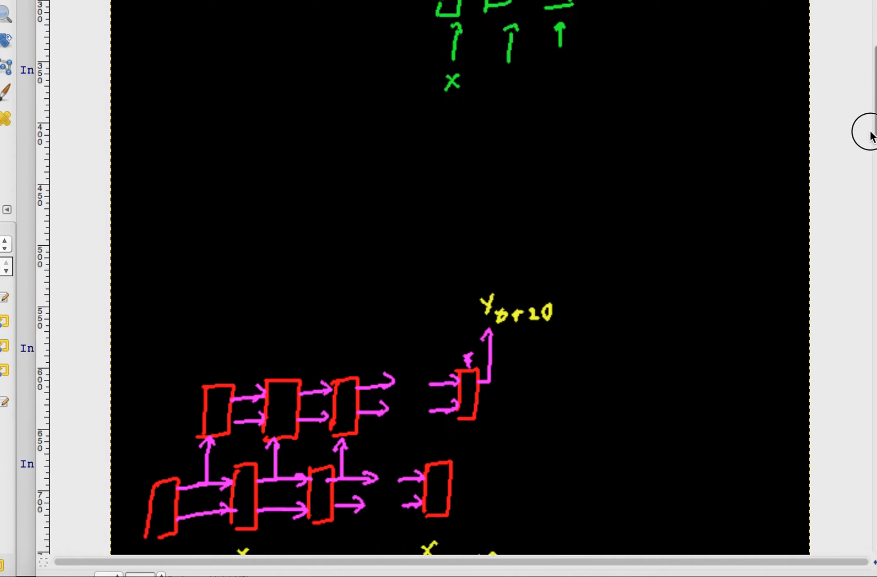
scroll("down", 3)
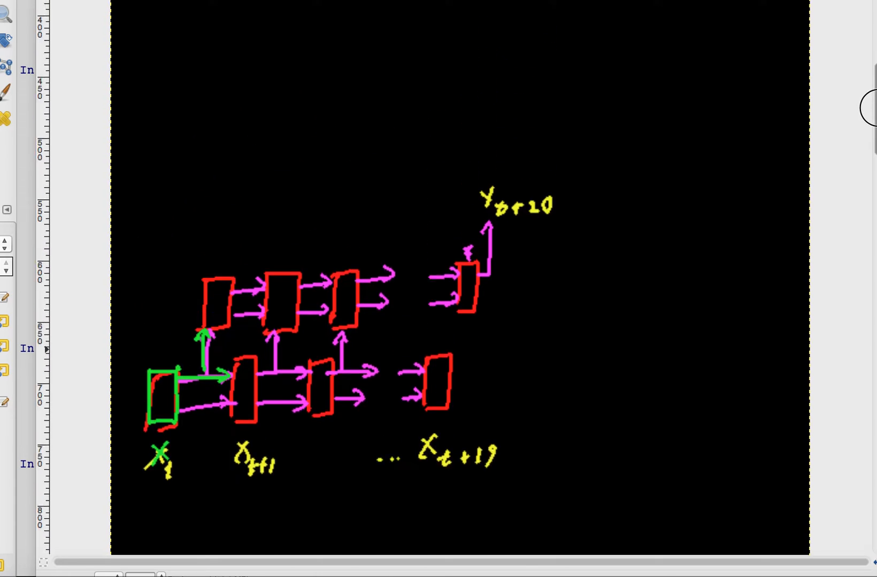
scroll("down", 3)
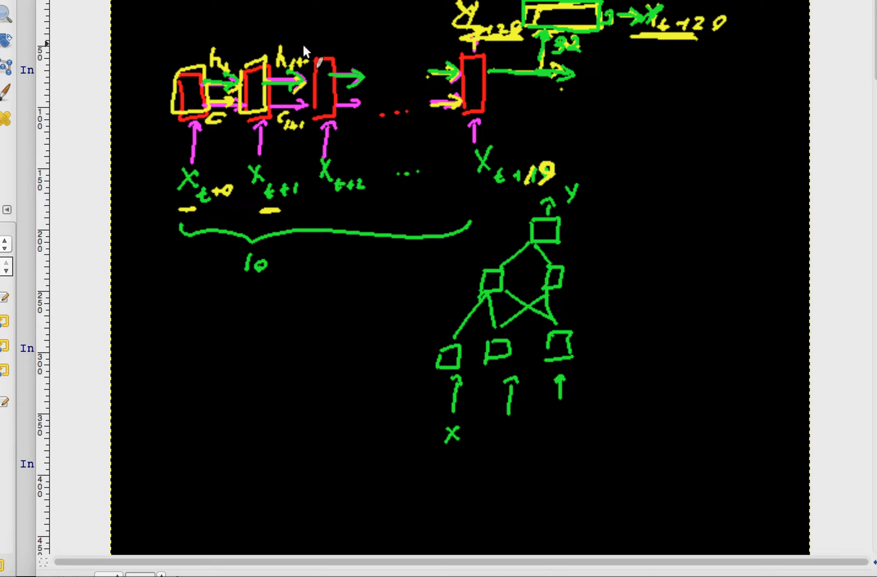
mouse_move(457, 114)
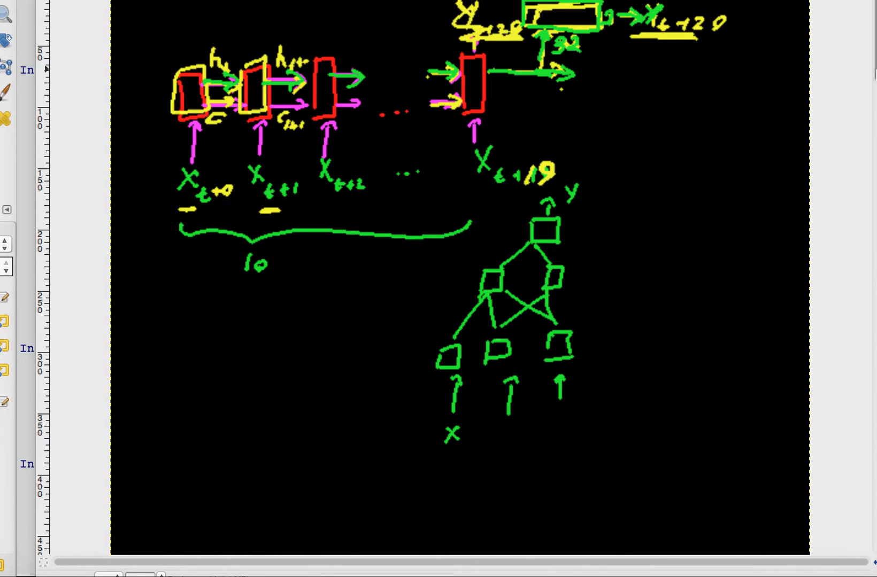
scroll("down", 3)
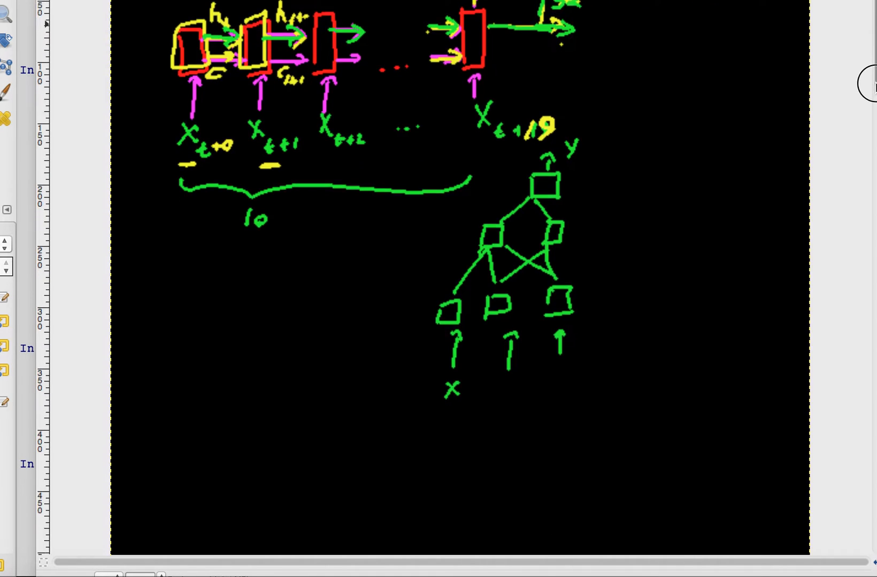
scroll("down", 3)
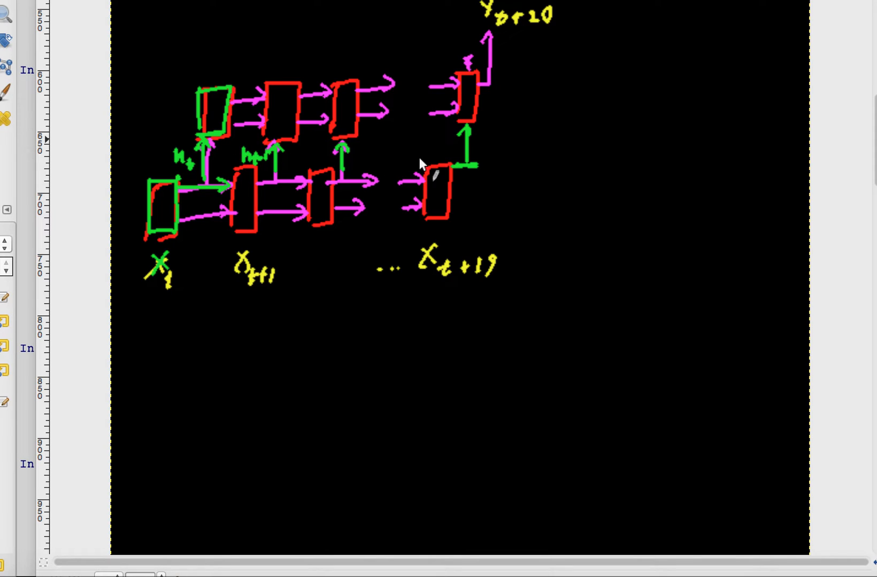
mouse_move(287, 220)
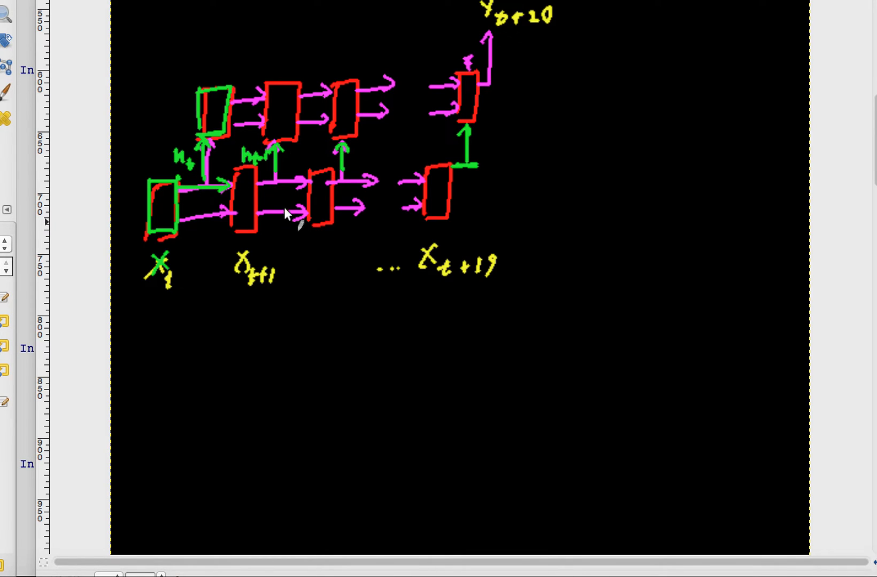
mouse_move(226, 184)
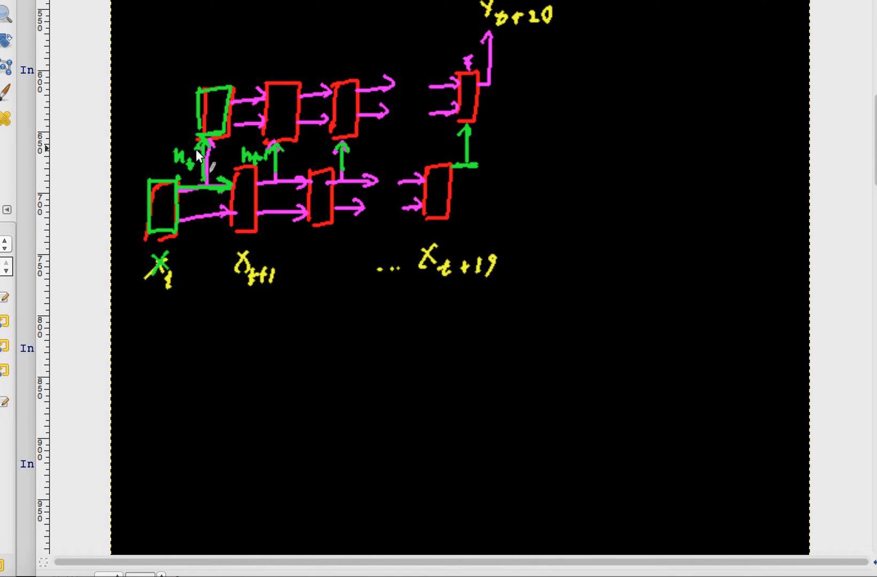
mouse_move(532, 121)
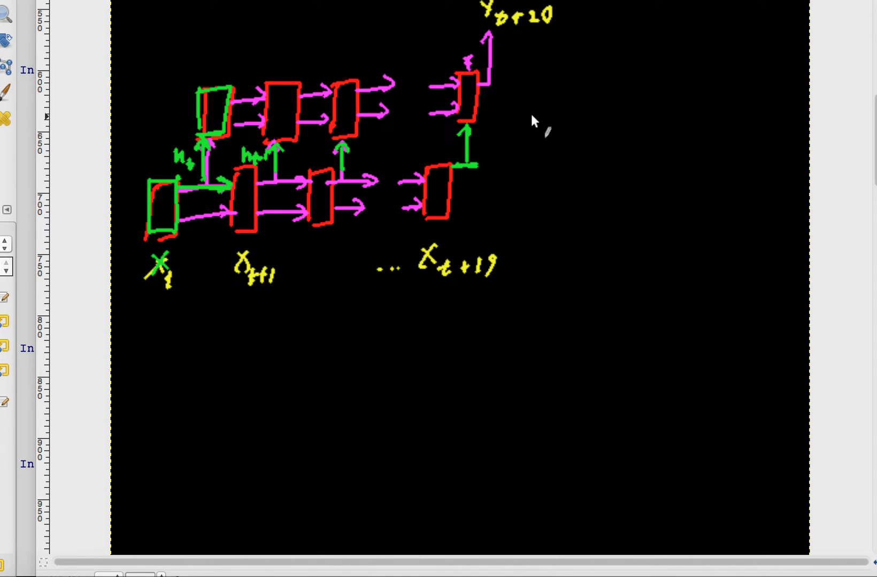
mouse_move(545, 134)
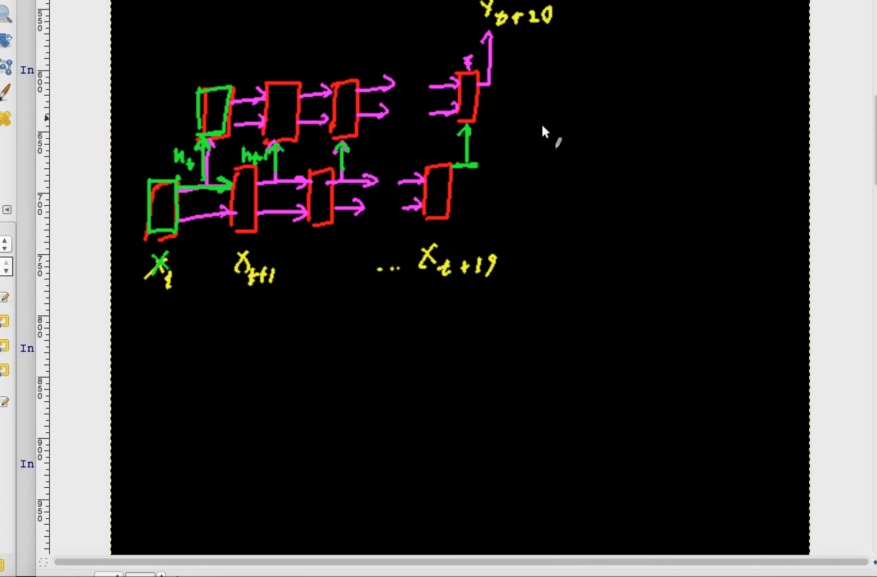
mouse_move(594, 201)
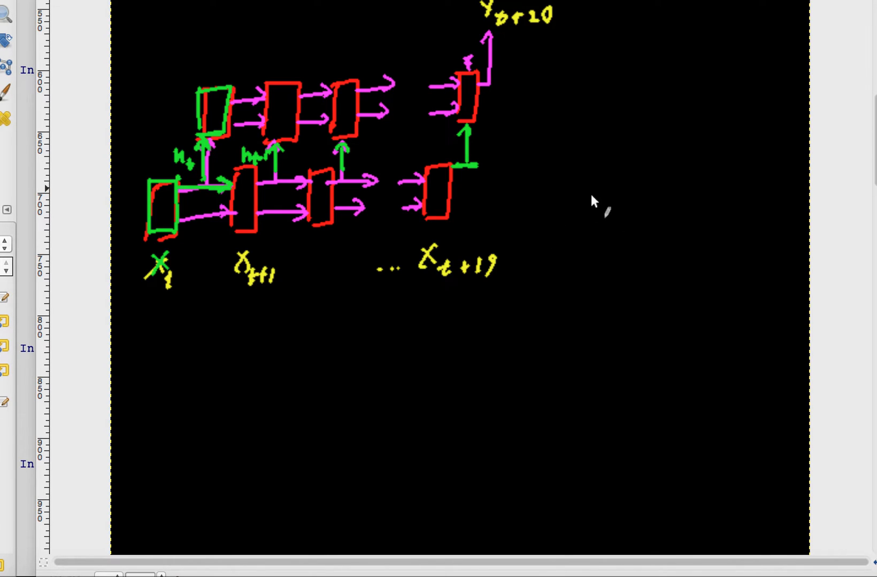
mouse_move(451, 189)
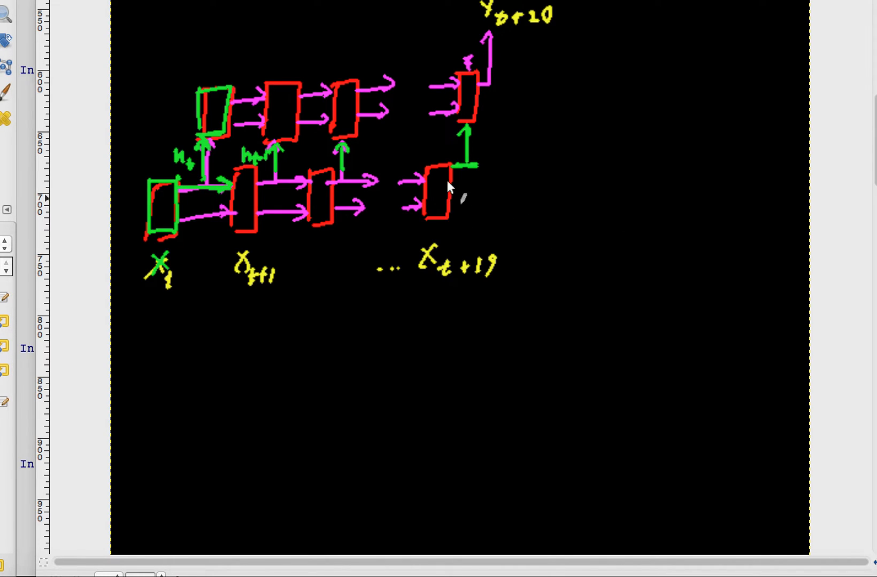
mouse_move(588, 195)
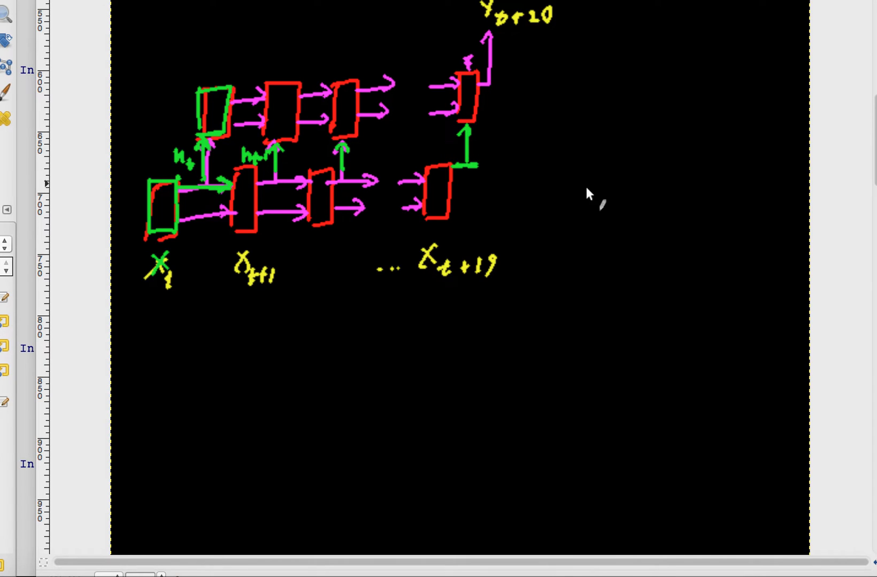
mouse_move(523, 207)
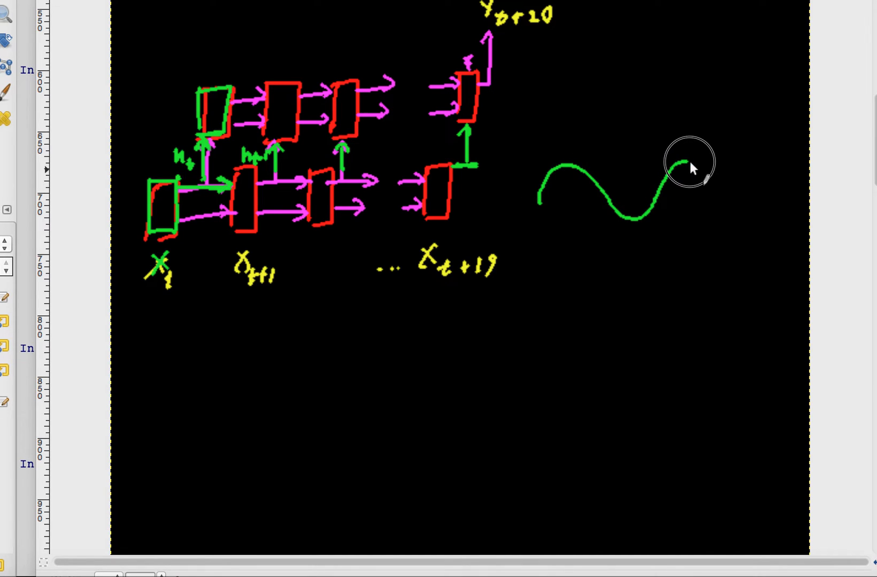
- Draw slow and fast green waves beside the diagram, labelled LSTM and GRU
left_click_drag(677, 162, 743, 216)
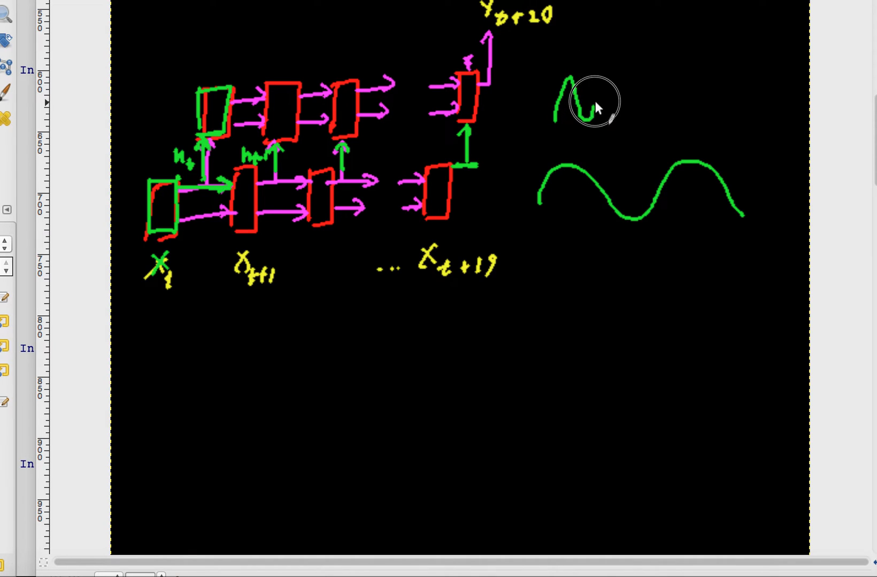
left_click_drag(587, 107, 660, 112)
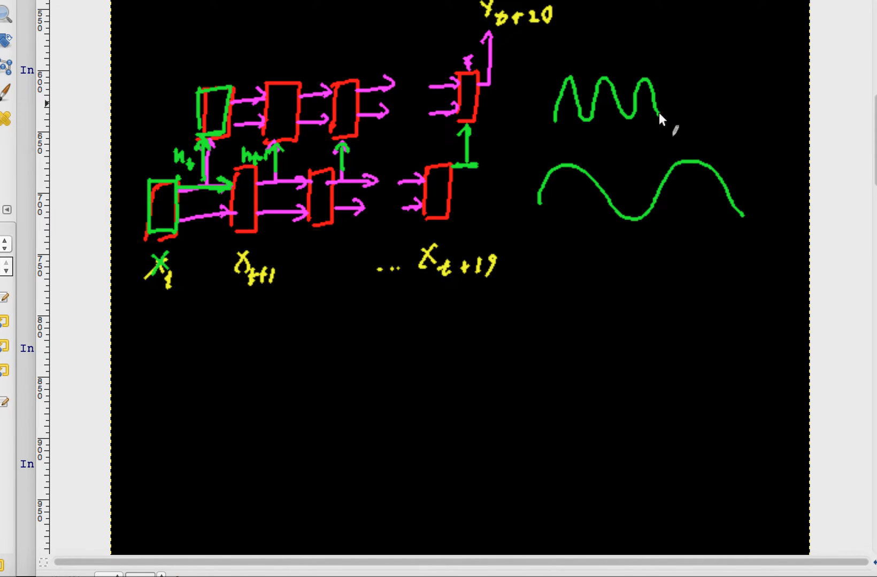
mouse_move(202, 140)
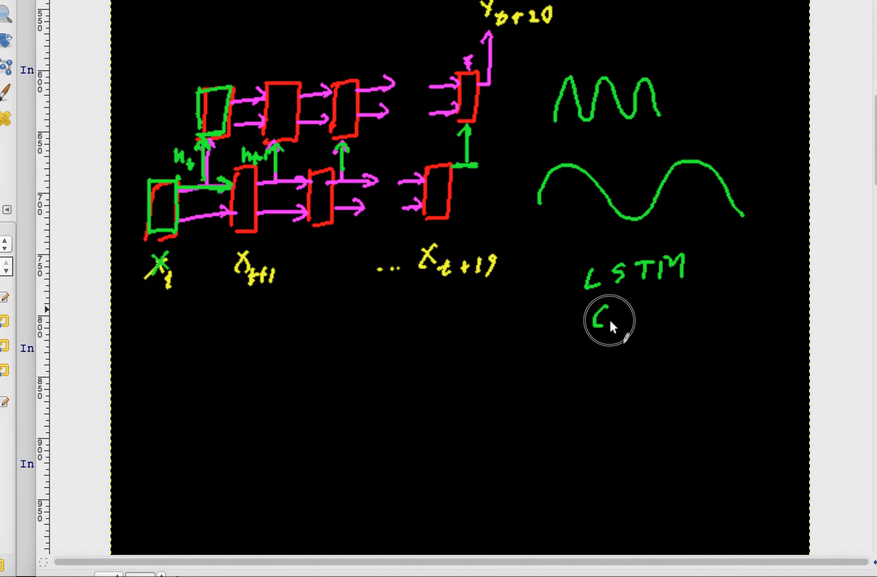
left_click_drag(598, 318, 659, 313)
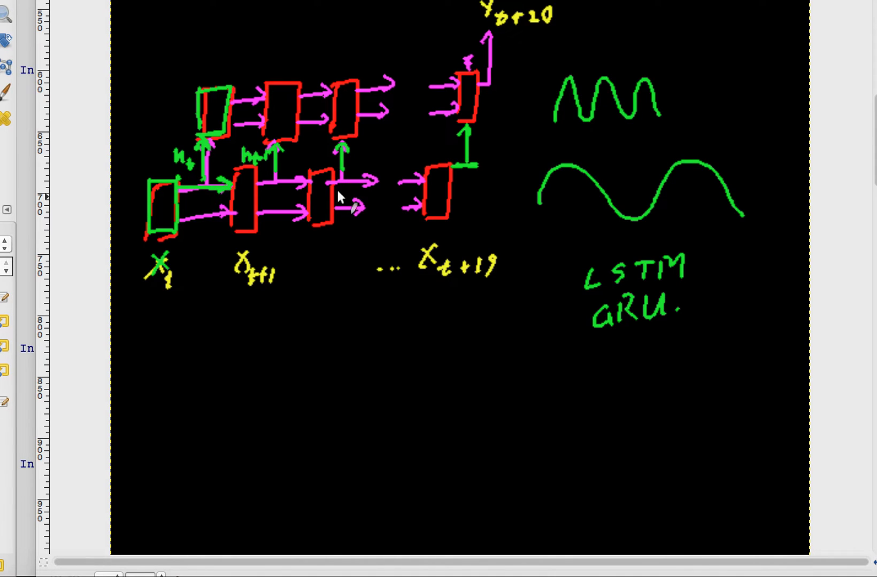
mouse_move(249, 323)
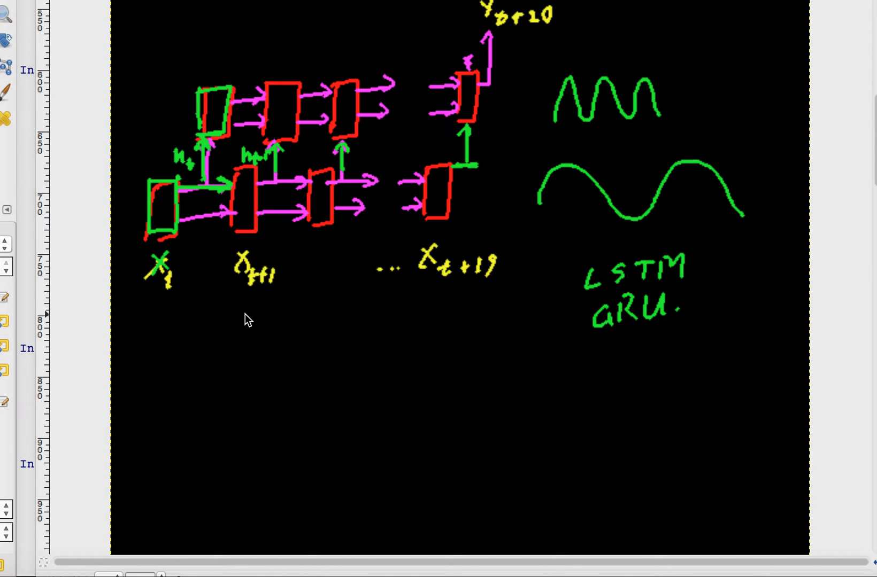
mouse_move(247, 321)
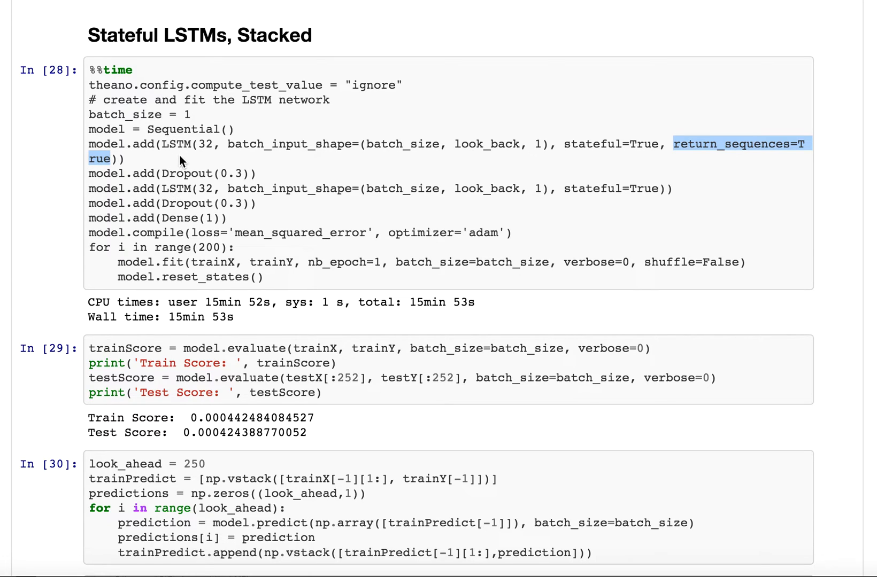
mouse_move(107, 184)
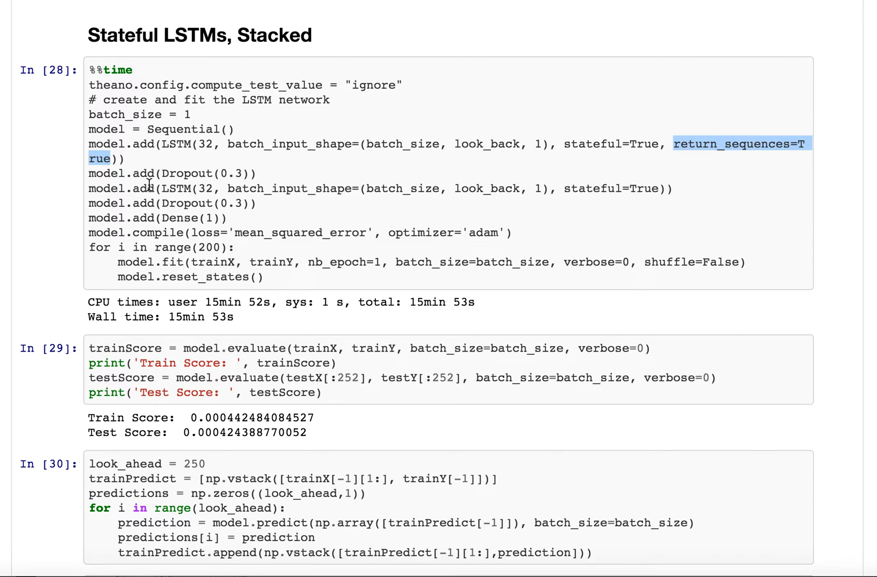
mouse_move(168, 149)
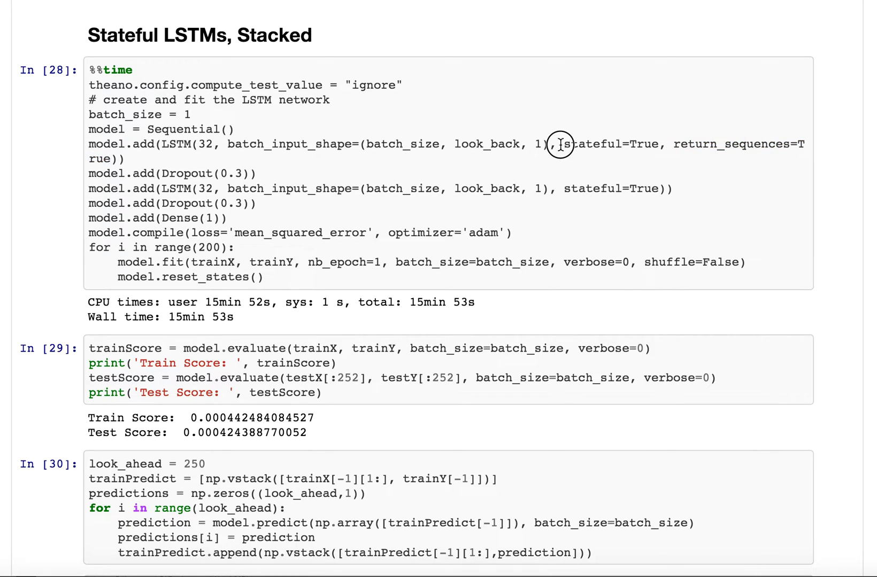
- Highlight return_sequences=True on the first layer of the stacked stateful LSTM code
double_click(595, 144)
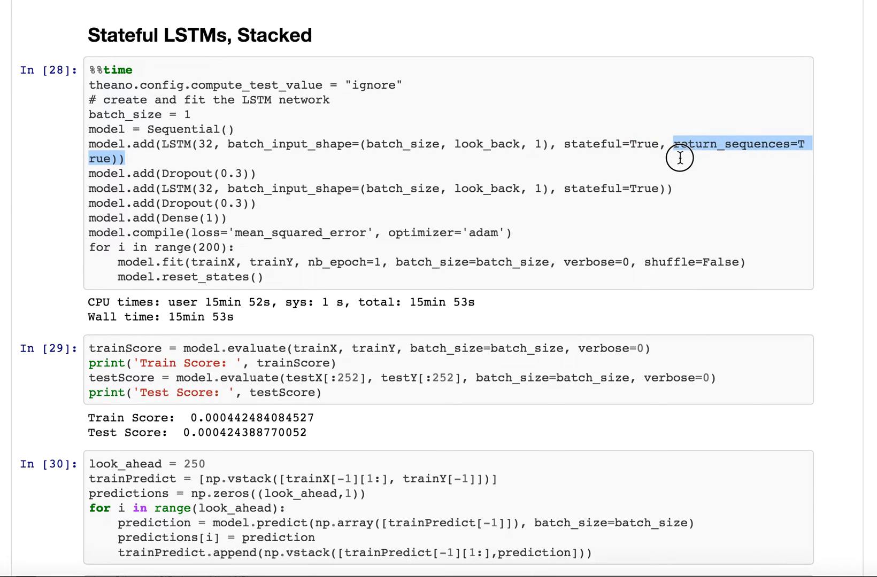
mouse_move(645, 179)
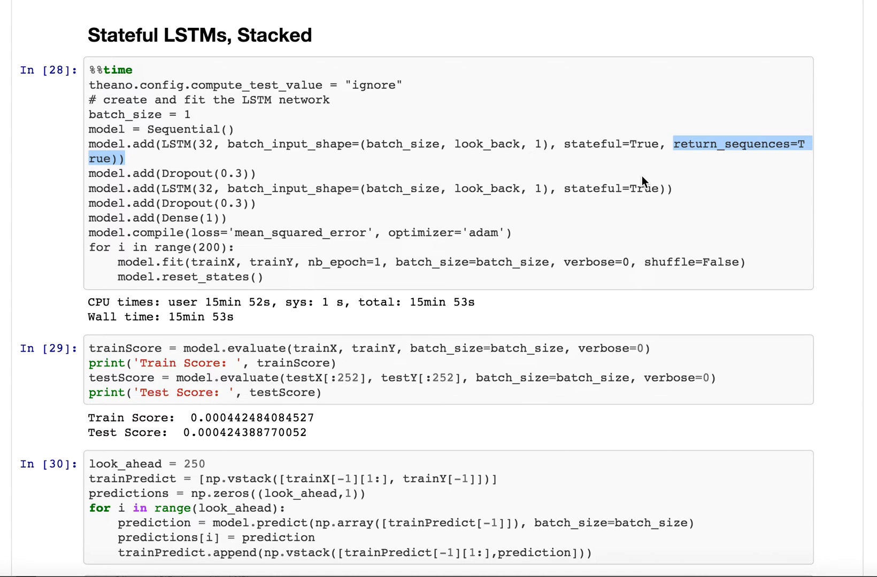
mouse_move(641, 184)
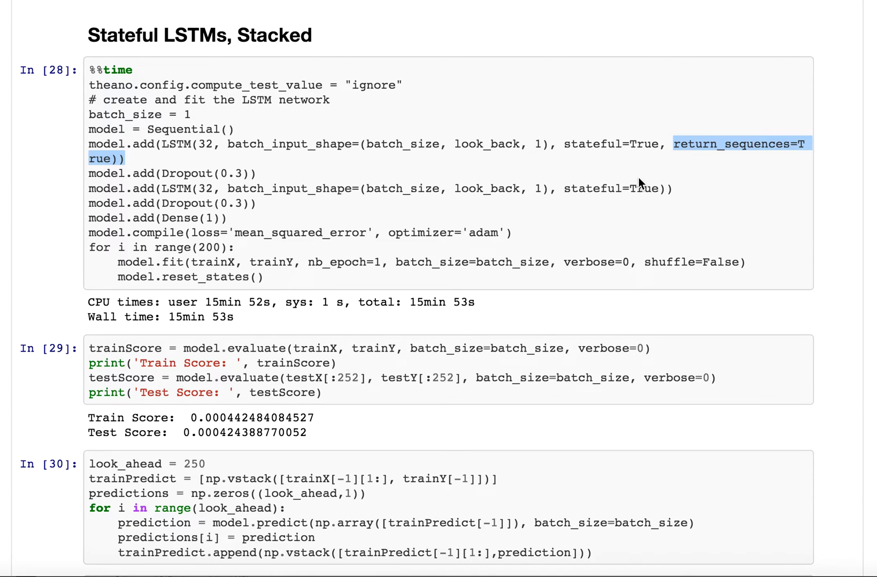
mouse_move(99, 180)
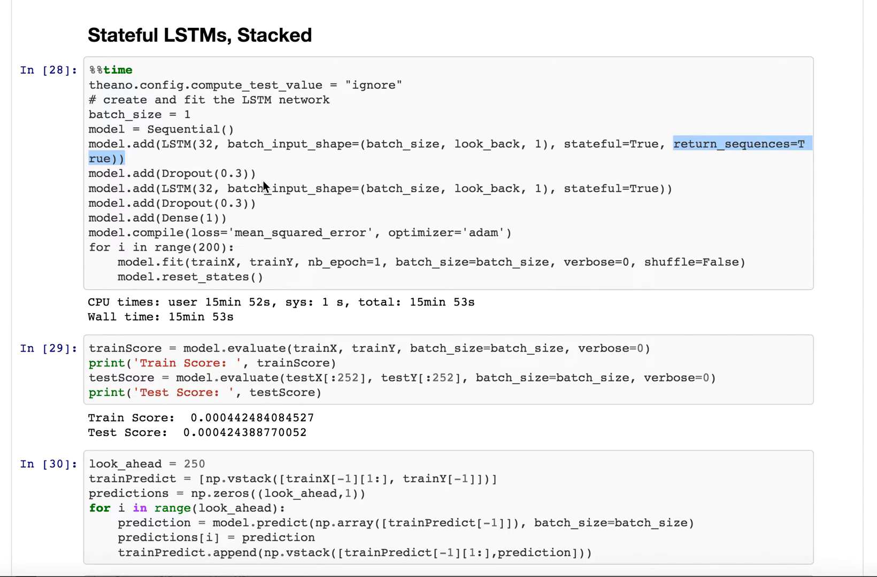
mouse_move(692, 164)
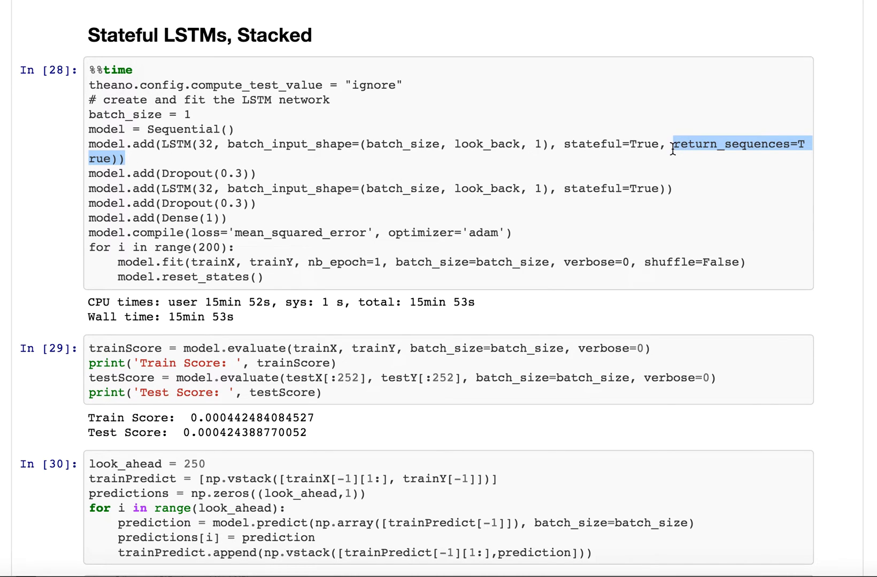
mouse_move(583, 186)
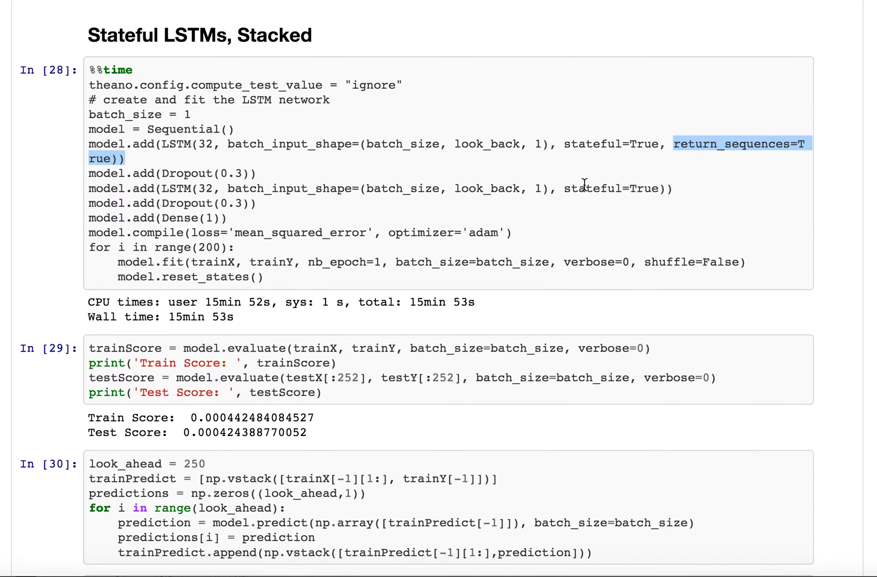
left_click(578, 144)
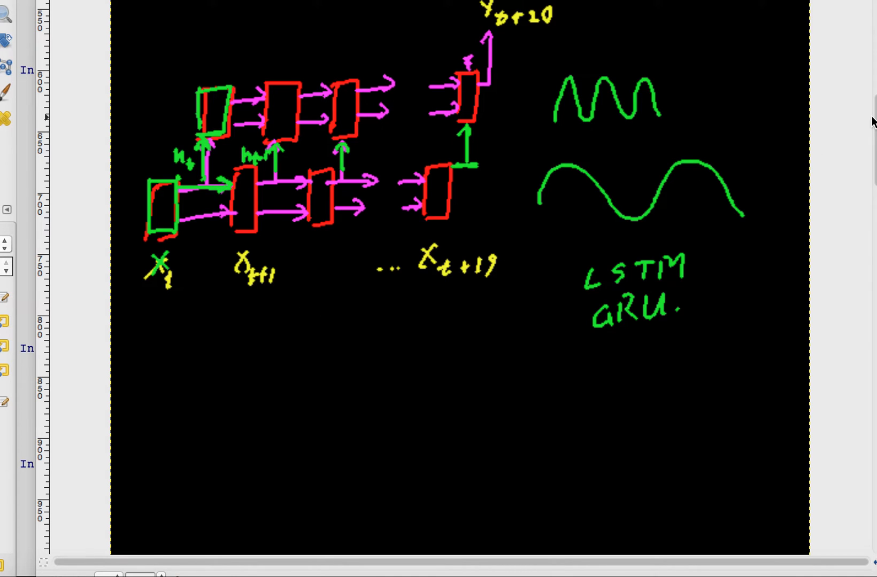
- Scroll to empty canvas and sketch a long box from X_T to X_T+10 feeding Y
scroll("down", 3)
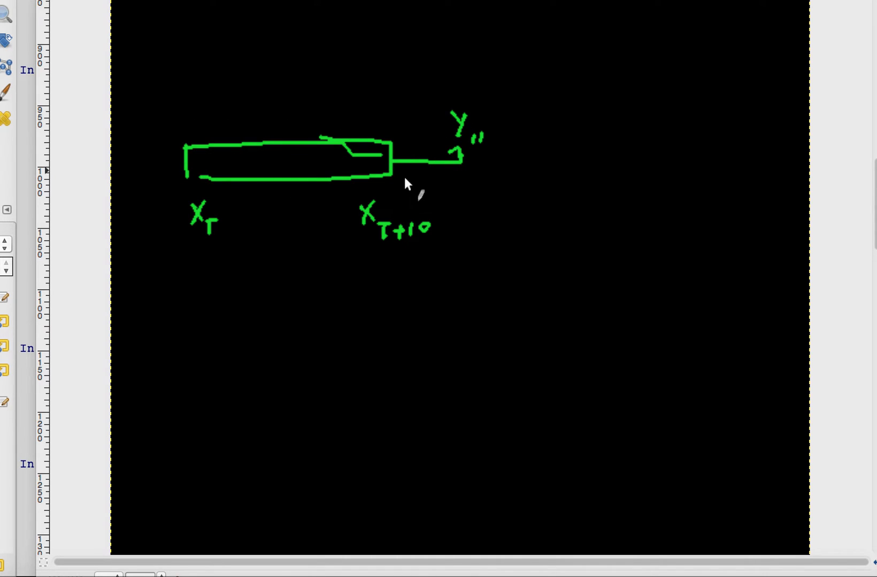
mouse_move(238, 248)
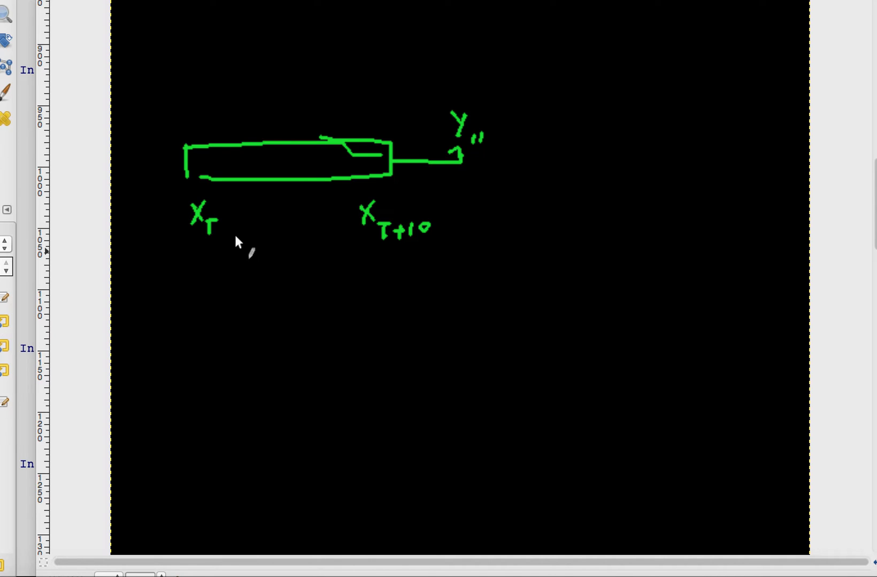
mouse_move(318, 229)
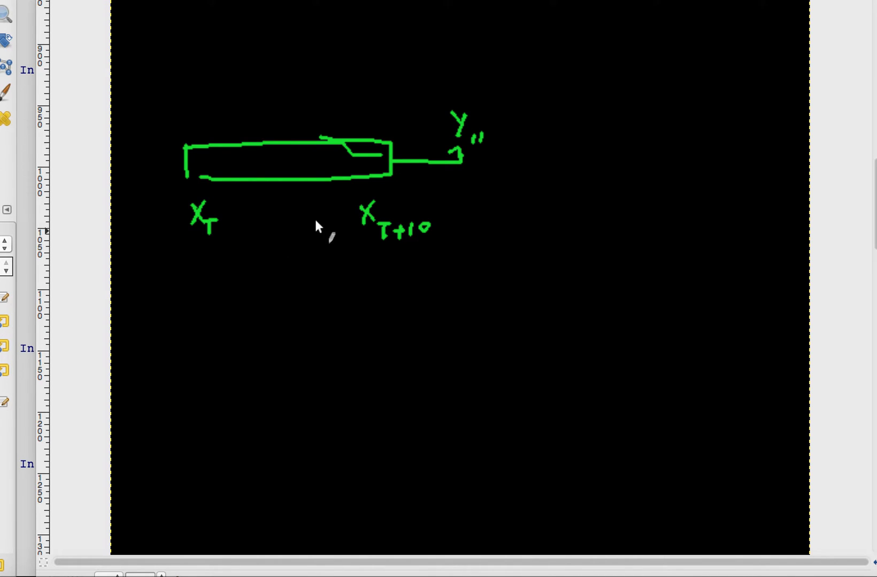
- Double-underline the T+10 subscript of the X_T+10 label
left_click_drag(397, 250, 428, 247)
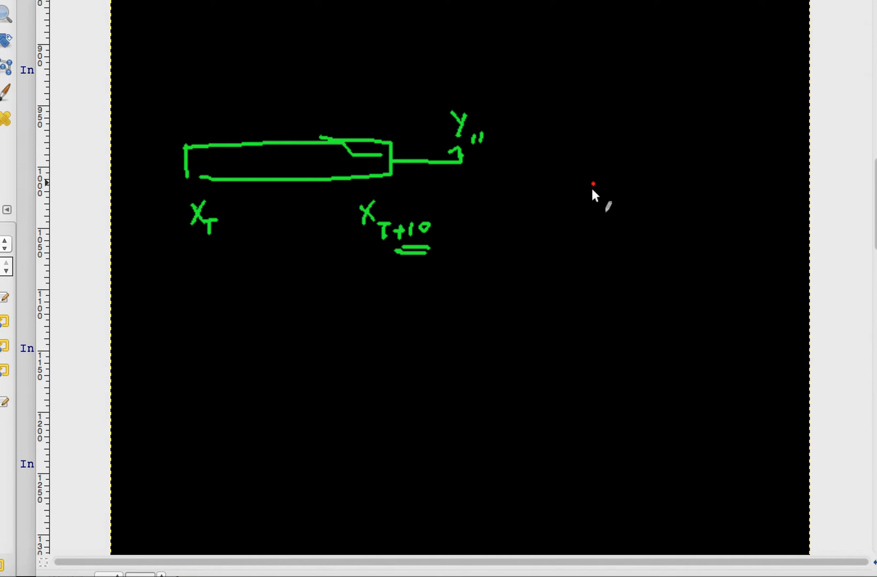
mouse_move(401, 261)
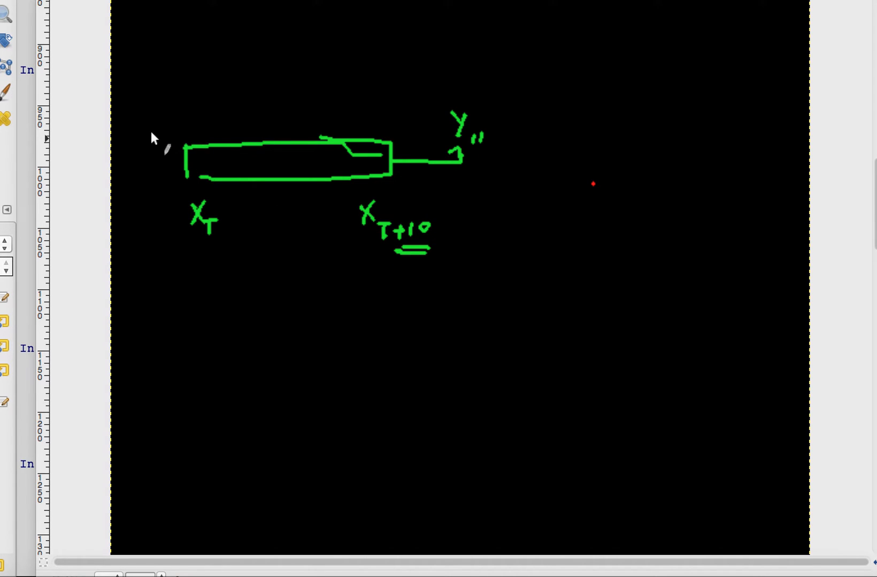
- Draw a red spiky signal line above the green box, extending past Y
left_click_drag(148, 89, 148, 137)
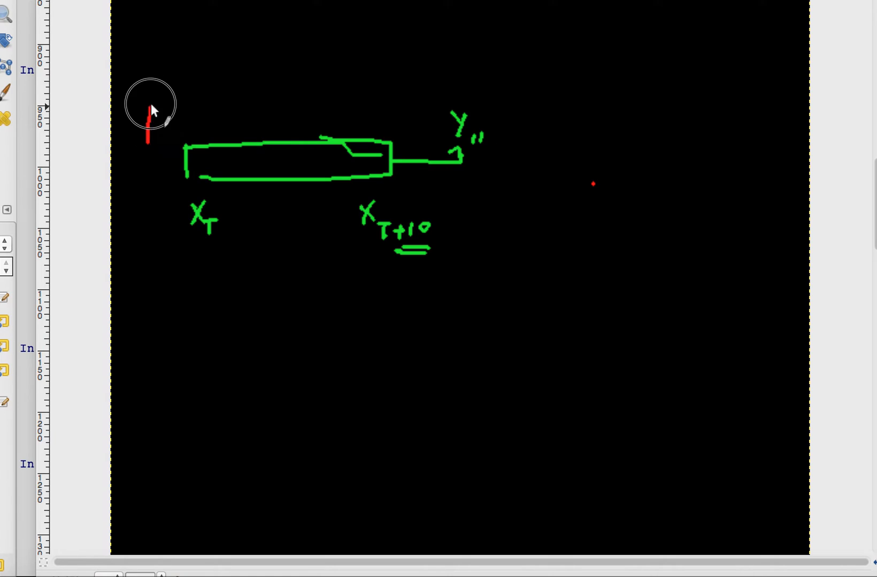
left_click_drag(148, 89, 358, 134)
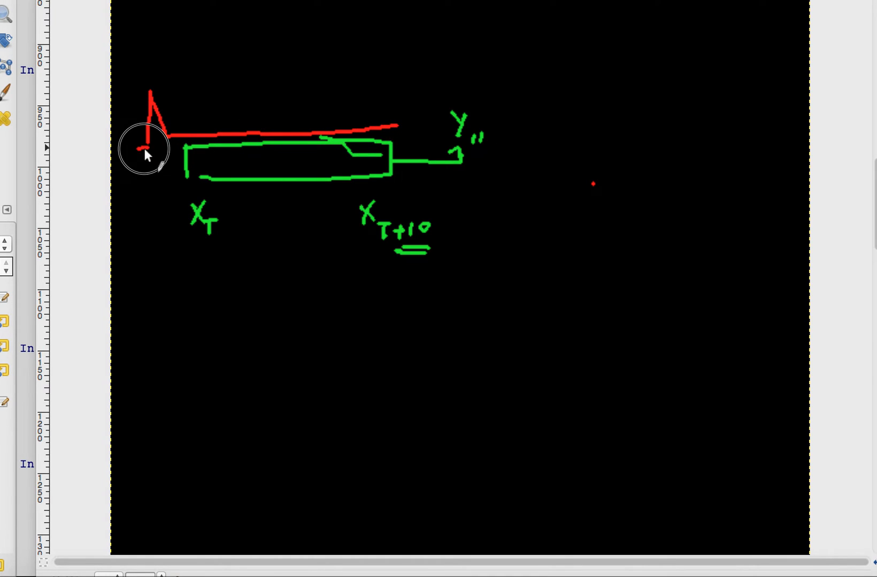
left_click_drag(168, 134, 405, 78)
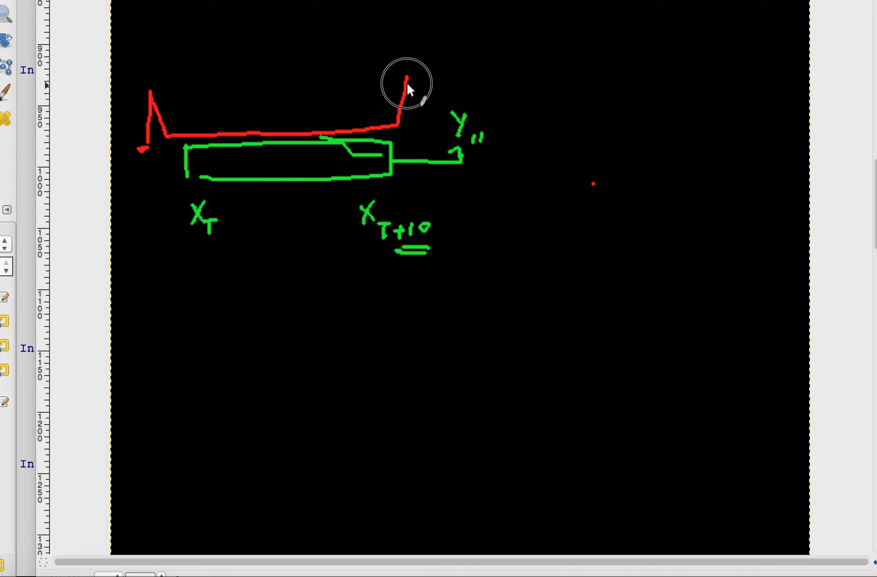
left_click_drag(405, 78, 515, 133)
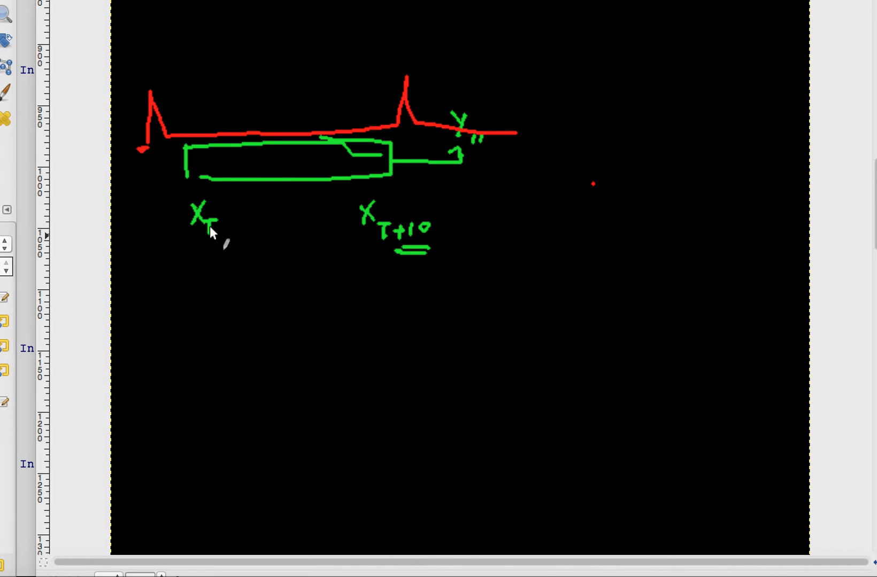
mouse_move(397, 255)
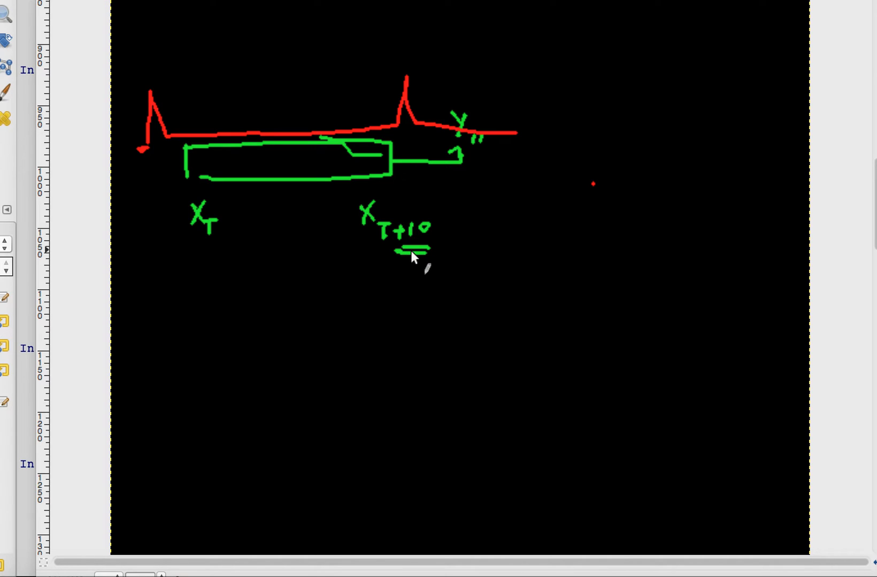
mouse_move(215, 223)
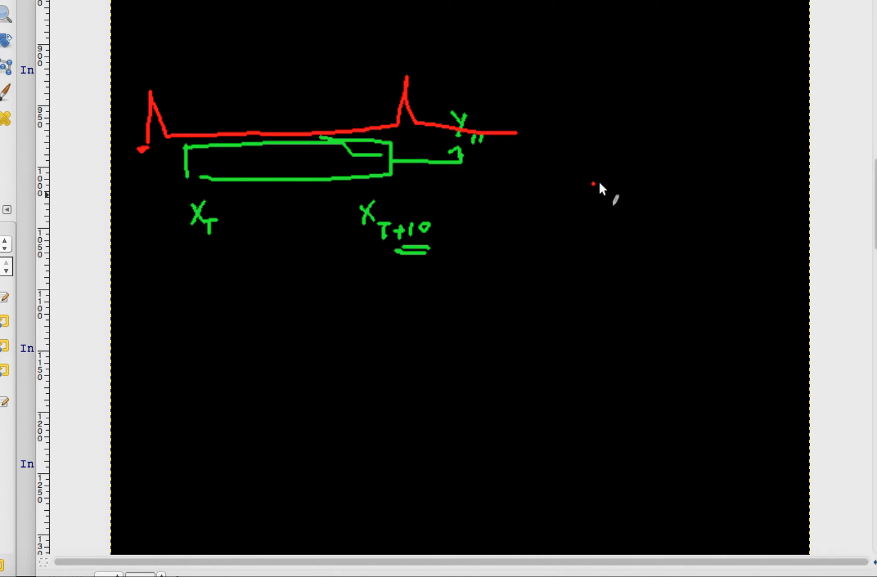
mouse_move(403, 200)
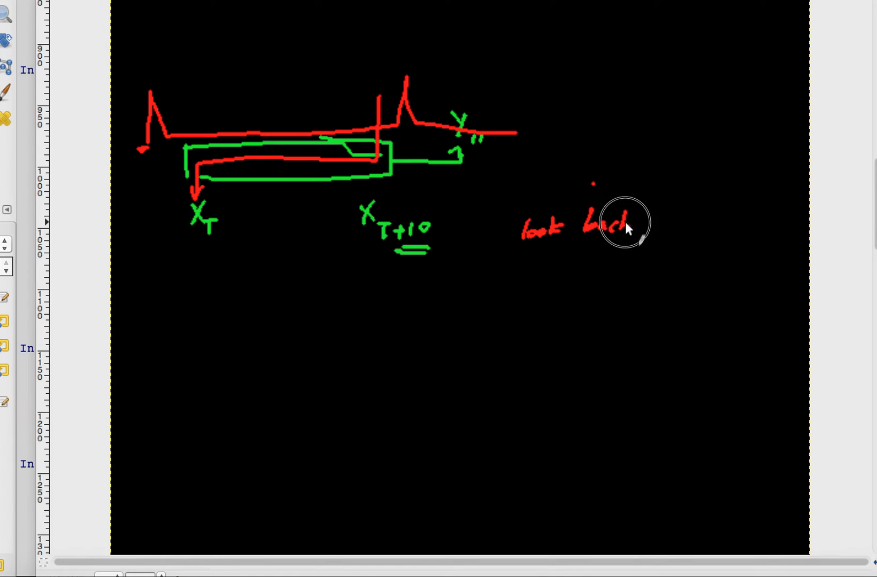
mouse_move(848, 233)
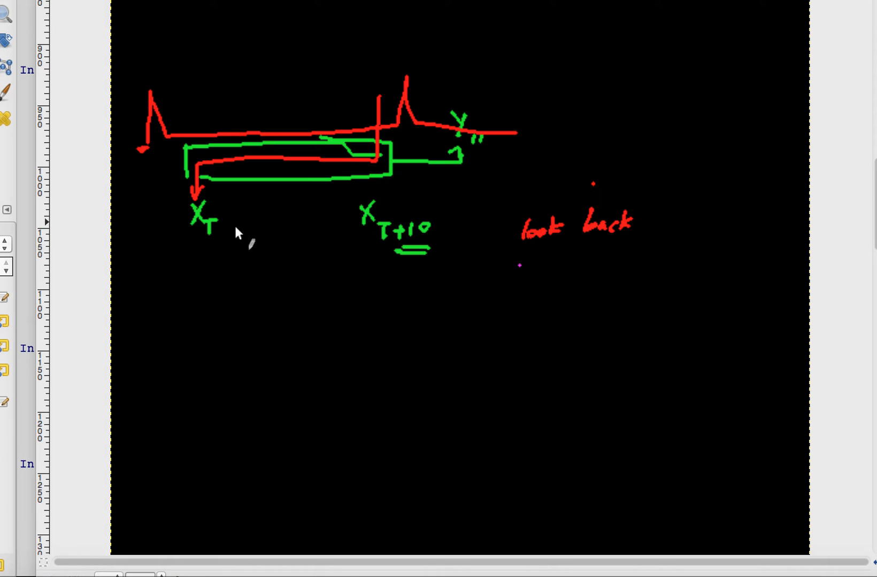
mouse_move(147, 169)
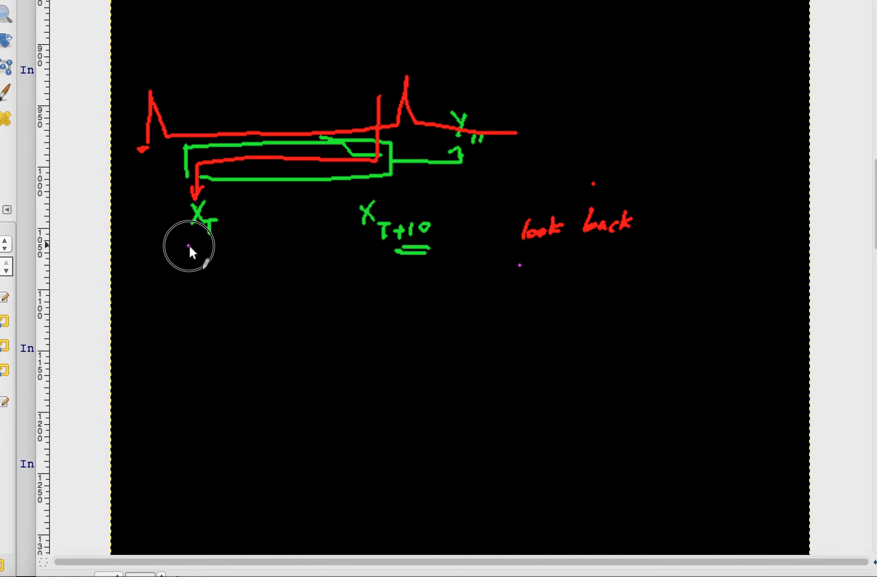
- Add a magenta brace under X_T to X_T+10, a C box feeding in, and 'stateful =true'
left_click_drag(191, 251, 397, 255)
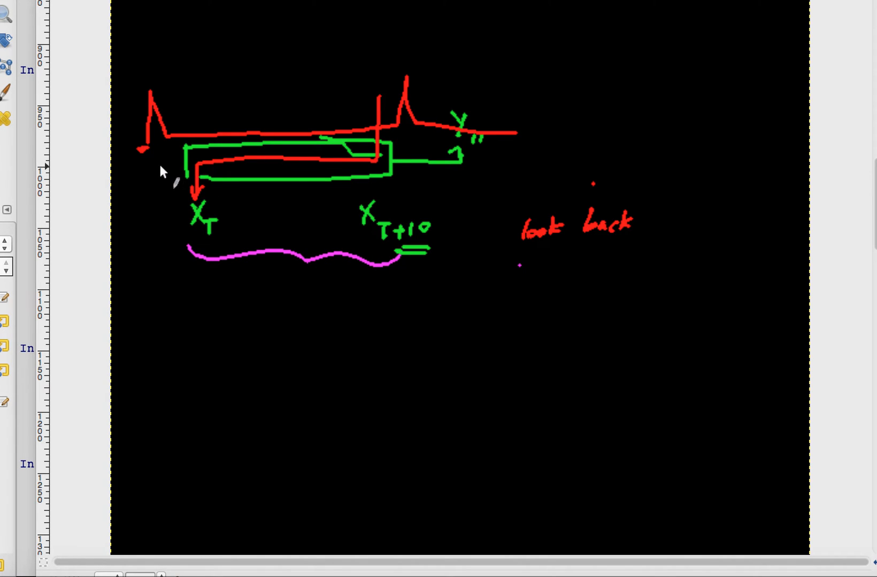
left_click_drag(151, 160, 185, 157)
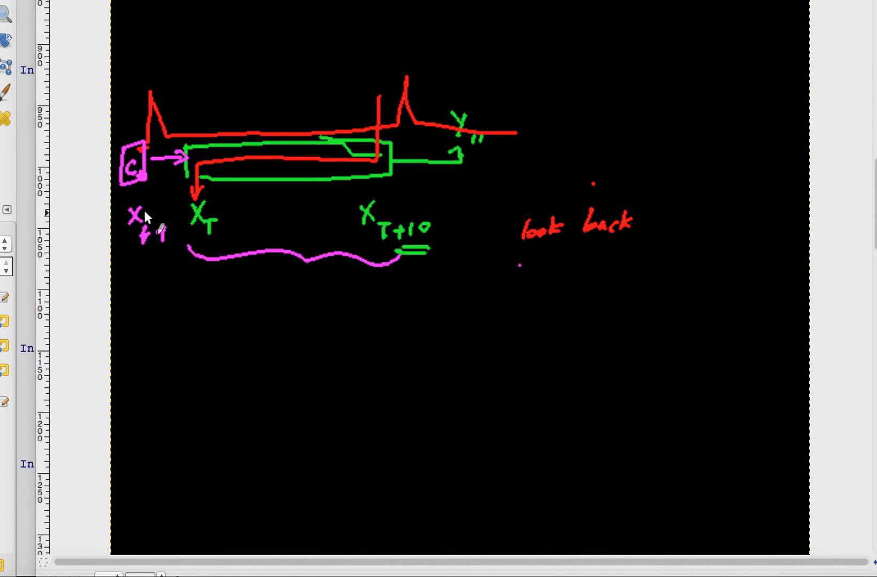
mouse_move(177, 256)
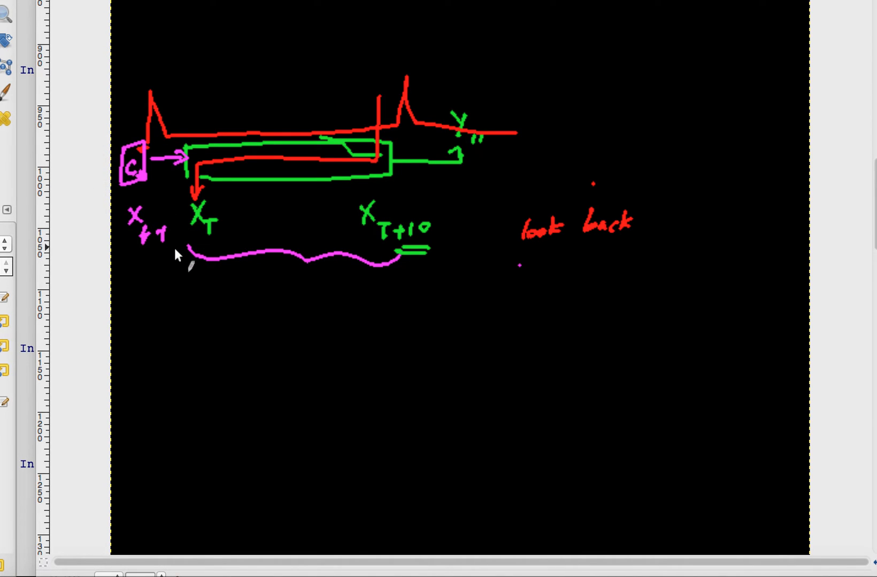
mouse_move(344, 203)
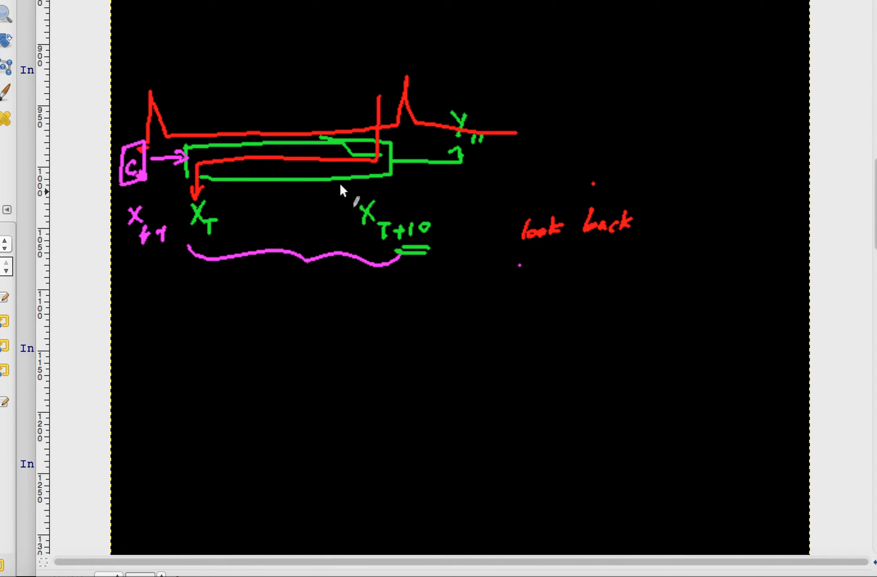
left_click(612, 131)
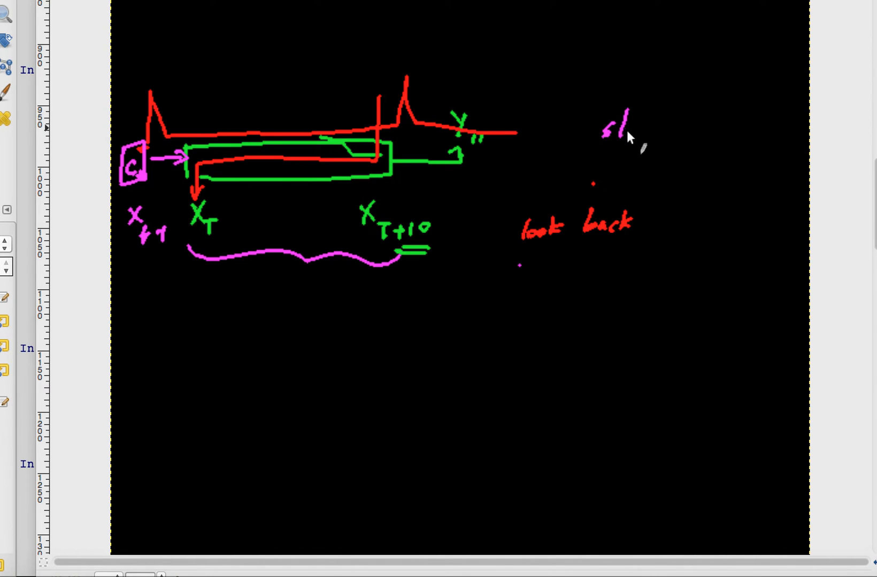
left_click_drag(621, 128, 687, 128)
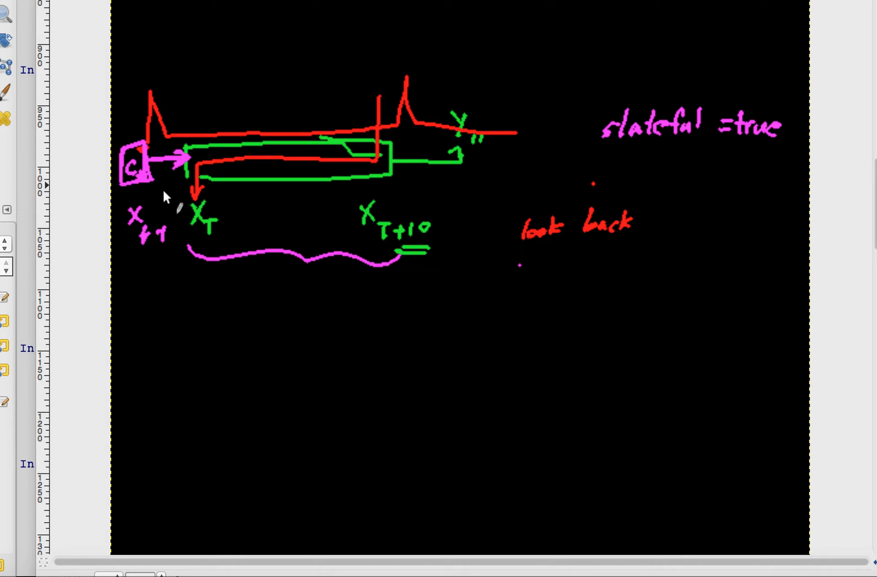
mouse_move(163, 246)
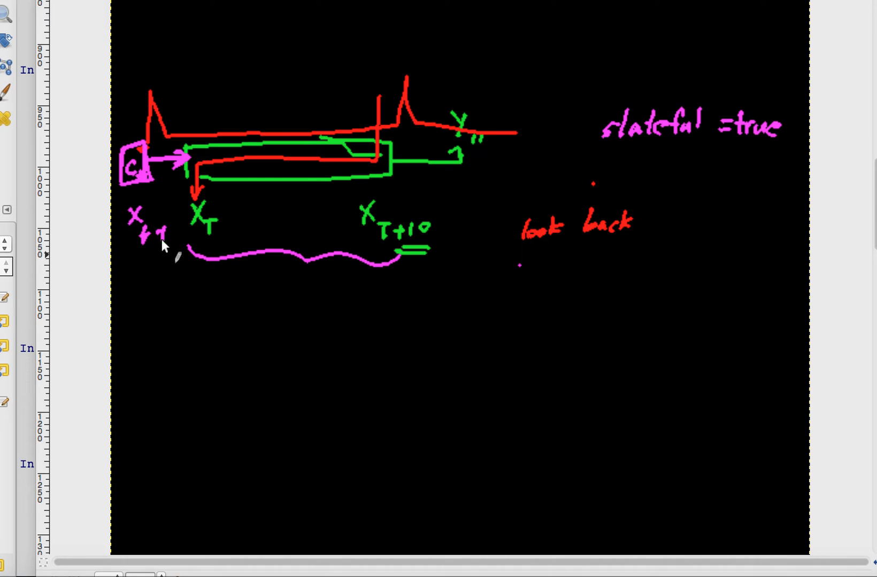
mouse_move(136, 260)
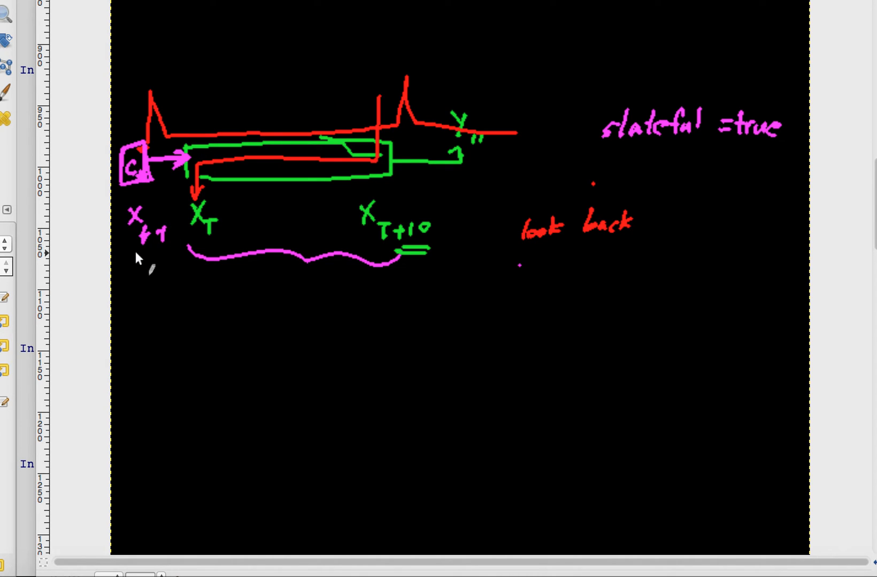
mouse_move(150, 274)
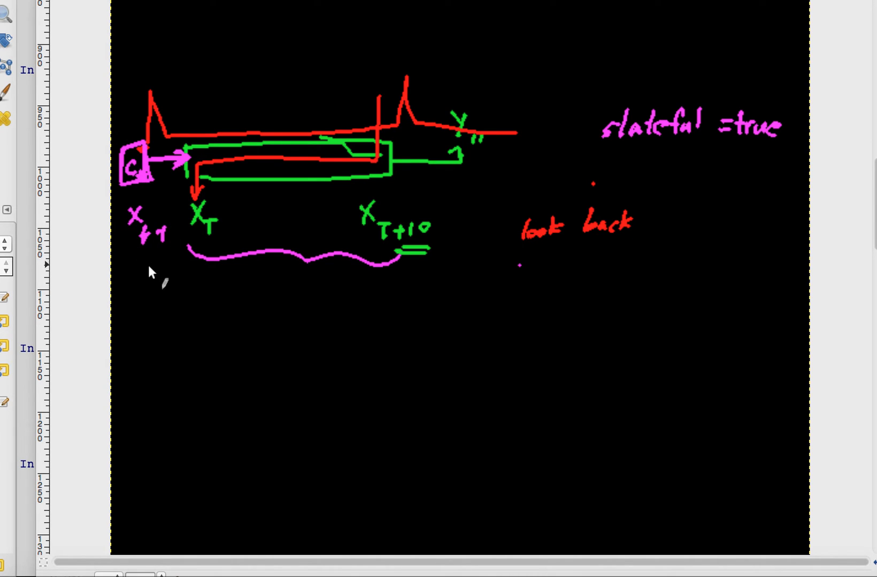
mouse_move(220, 335)
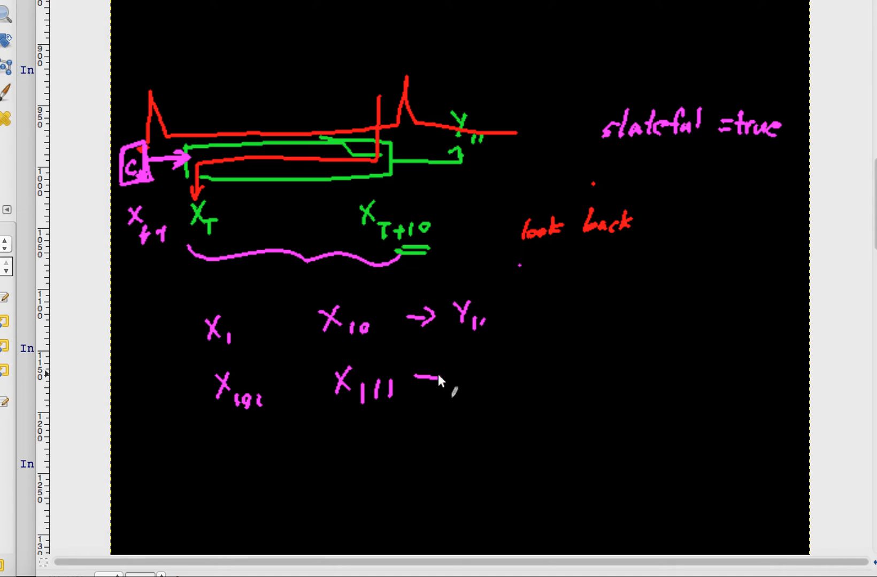
- Draw the magenta arrow from X111 to Y112
left_click_drag(425, 380, 486, 380)
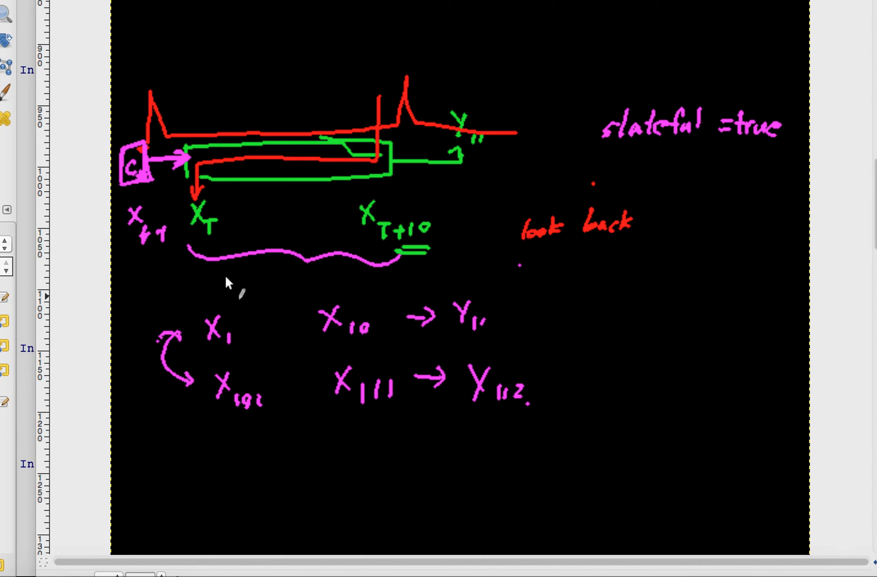
mouse_move(141, 184)
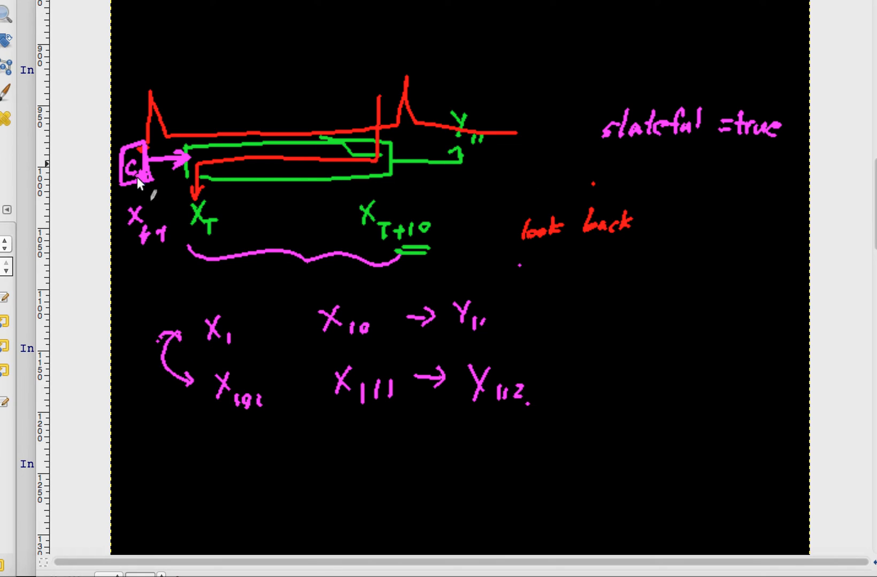
mouse_move(261, 176)
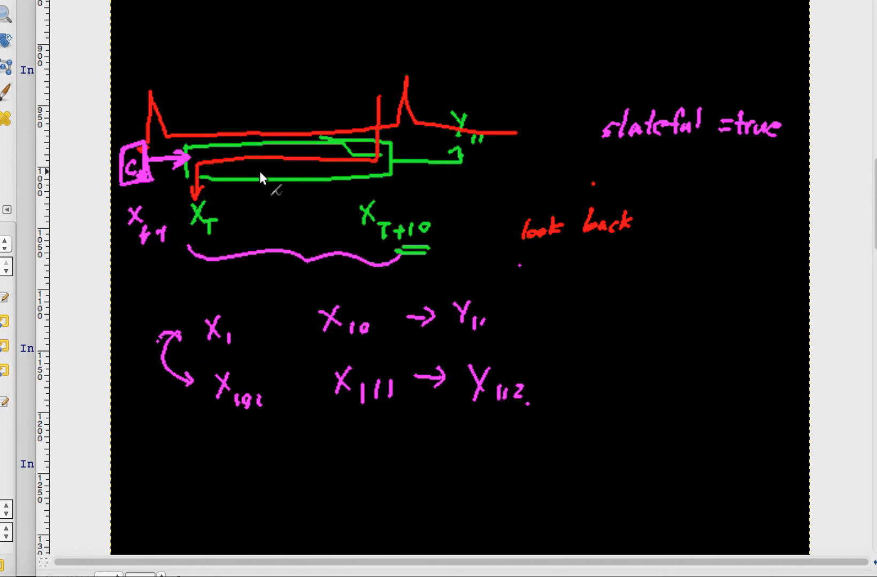
mouse_move(136, 190)
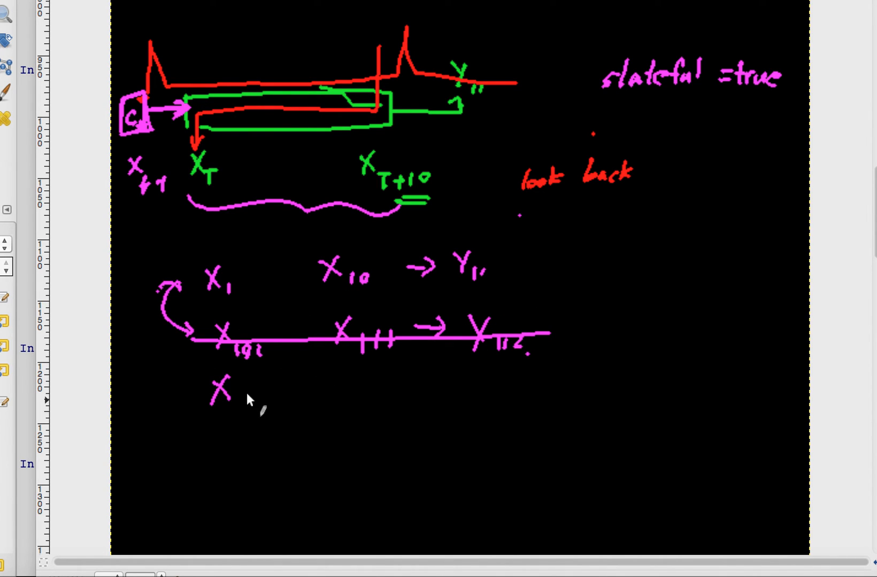
- Add 11, box the X11–X21 window with an arrow to Y22, and box X1–X10
type("11")
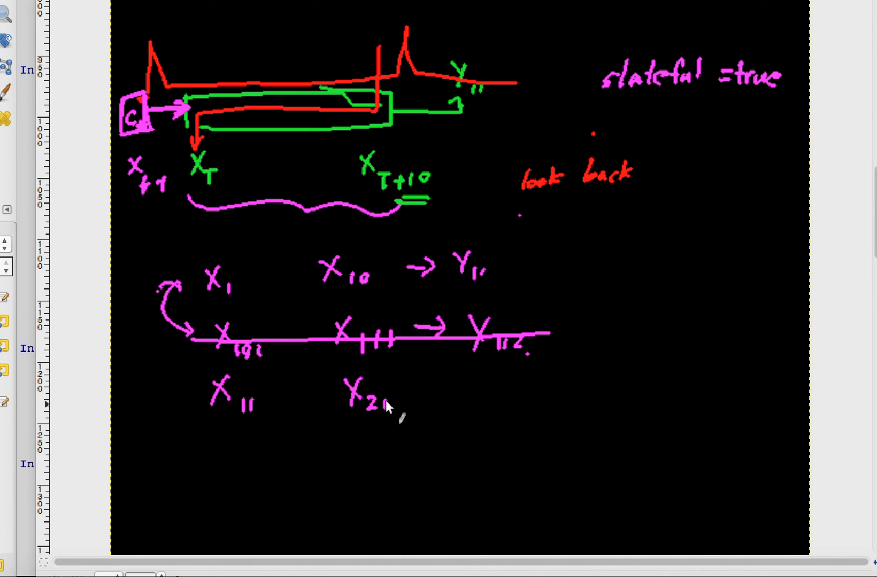
left_click_drag(193, 385, 408, 380)
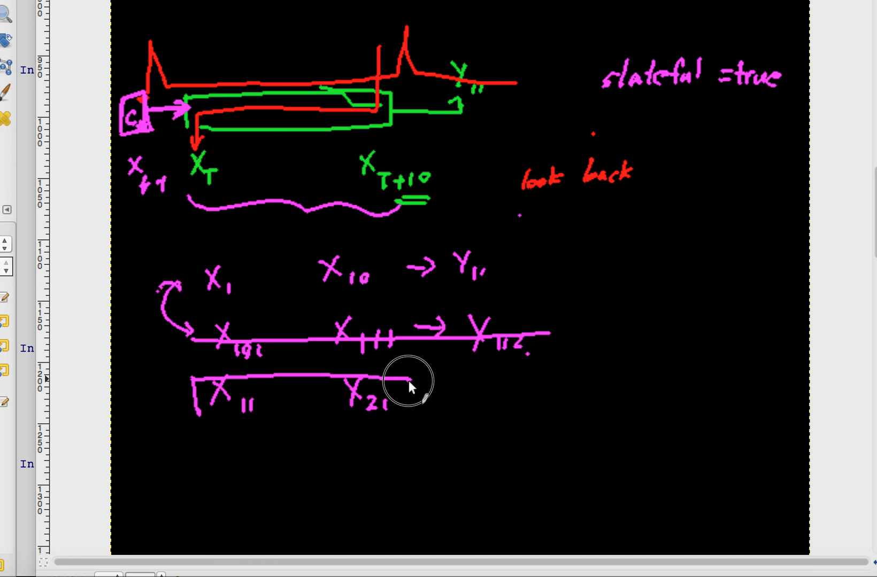
left_click_drag(402, 380, 453, 403)
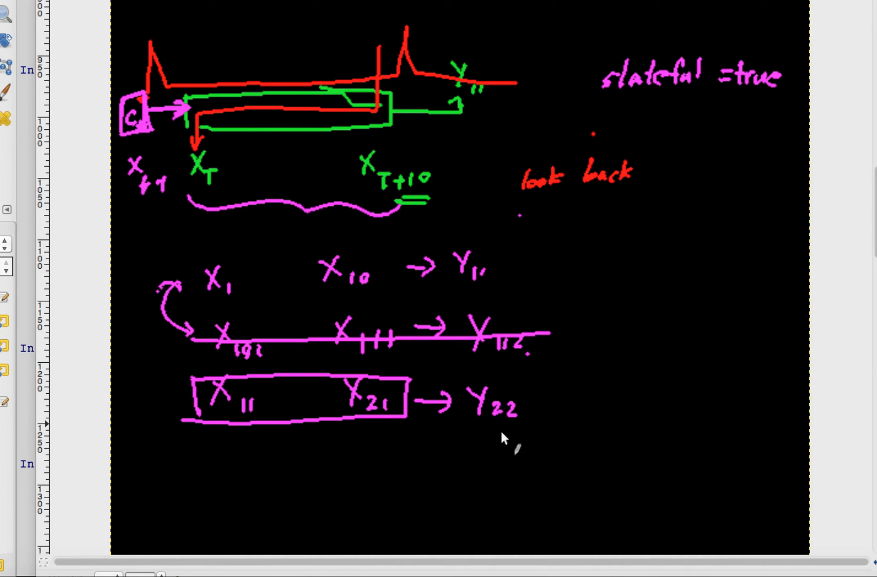
mouse_move(204, 307)
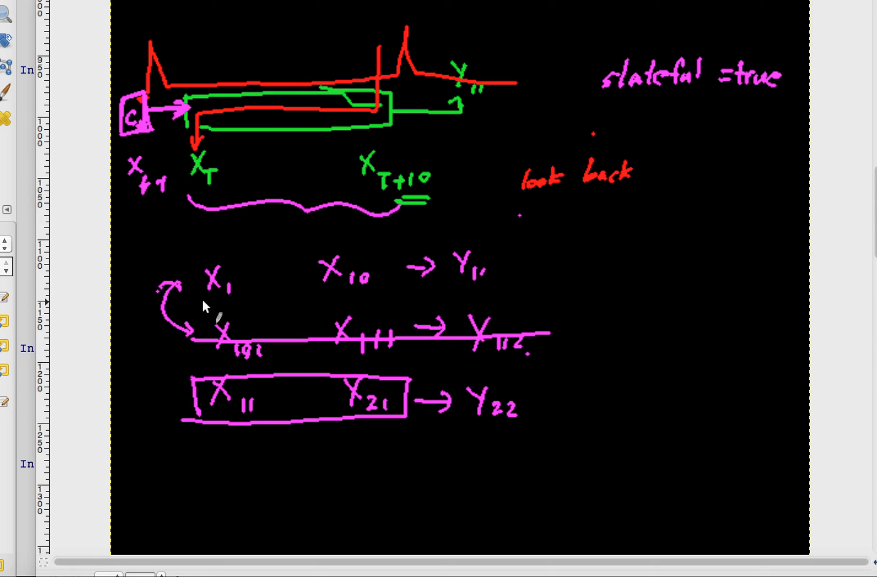
left_click_drag(202, 291, 380, 262)
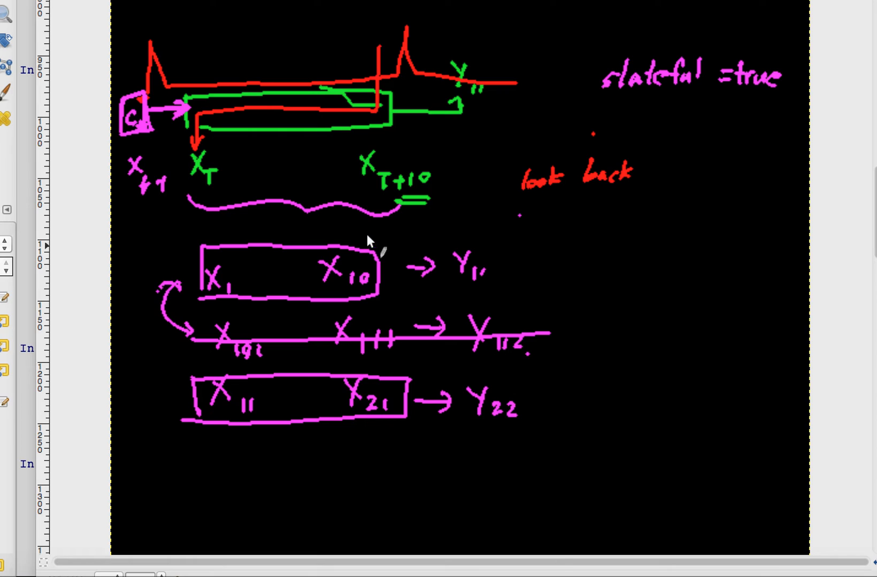
mouse_move(383, 296)
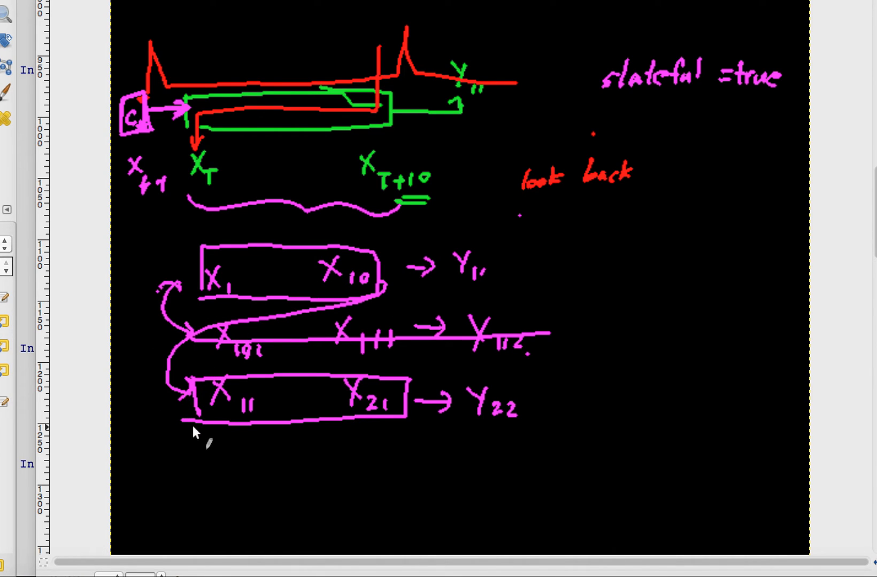
mouse_move(380, 296)
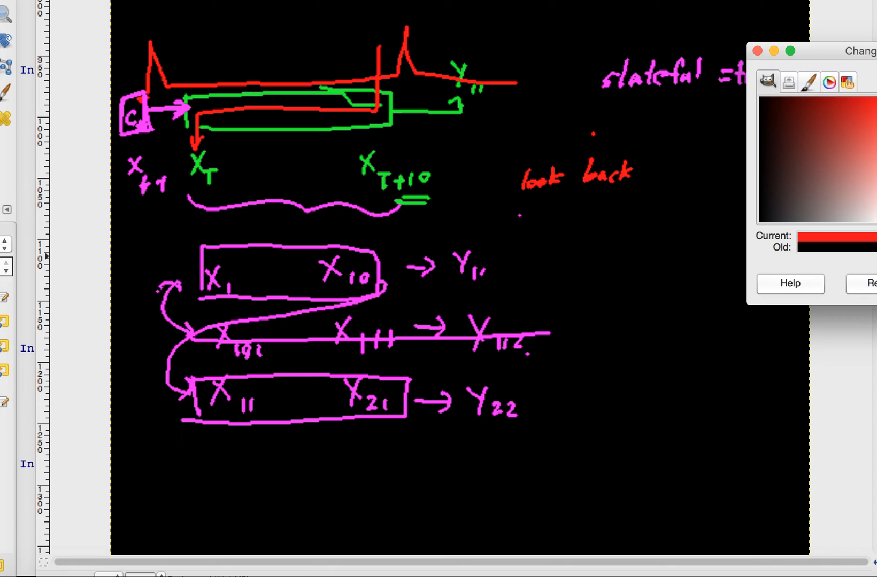
- Paint a red curved stroke from the X1–X10 box's end to the X11–X21 box's start
left_click(382, 293)
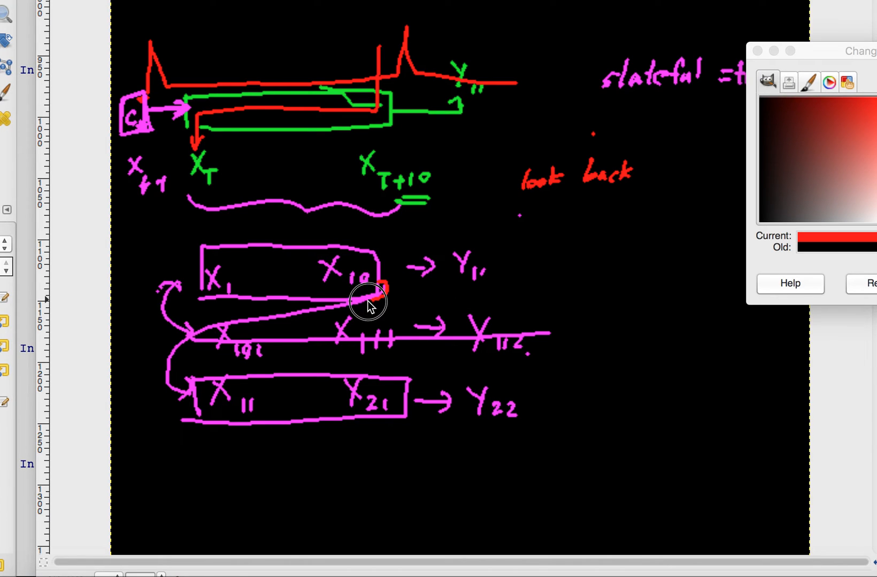
left_click_drag(380, 285, 191, 408)
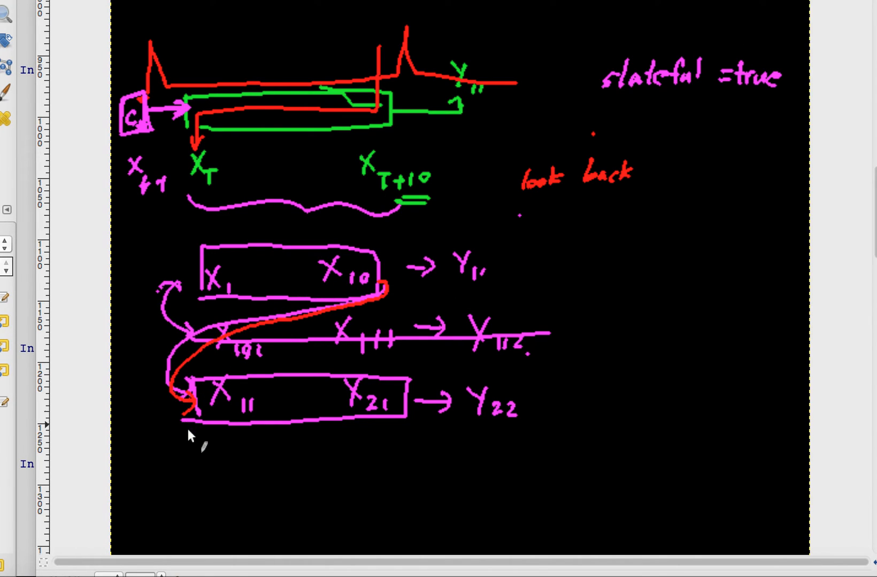
mouse_move(327, 246)
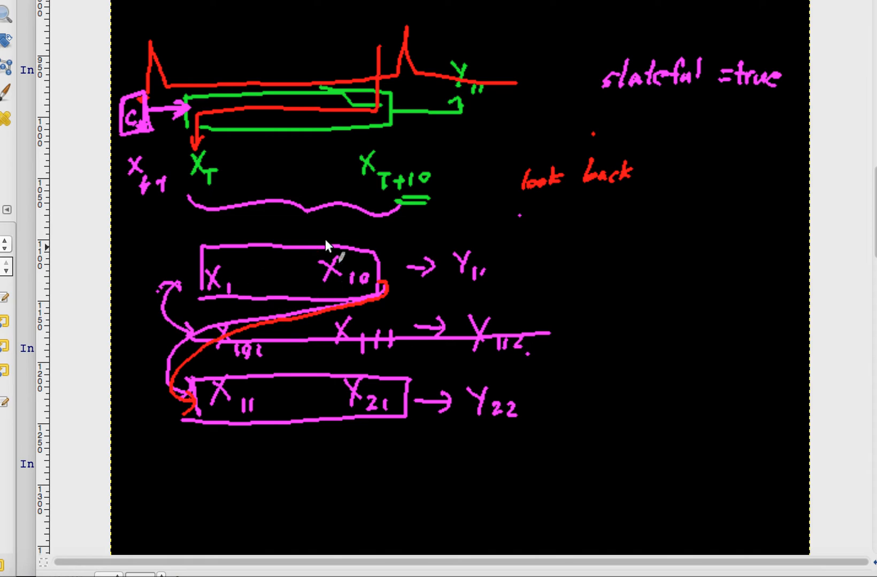
mouse_move(339, 286)
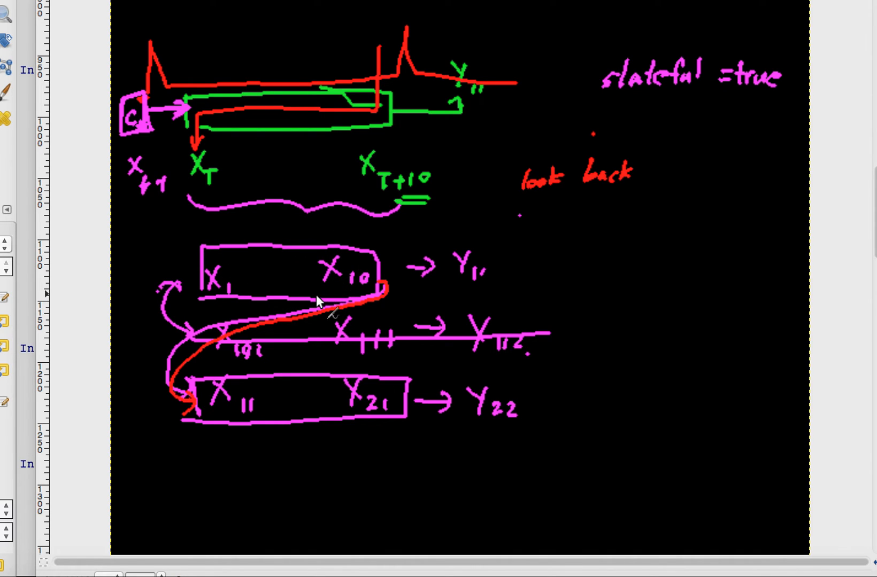
mouse_move(569, 415)
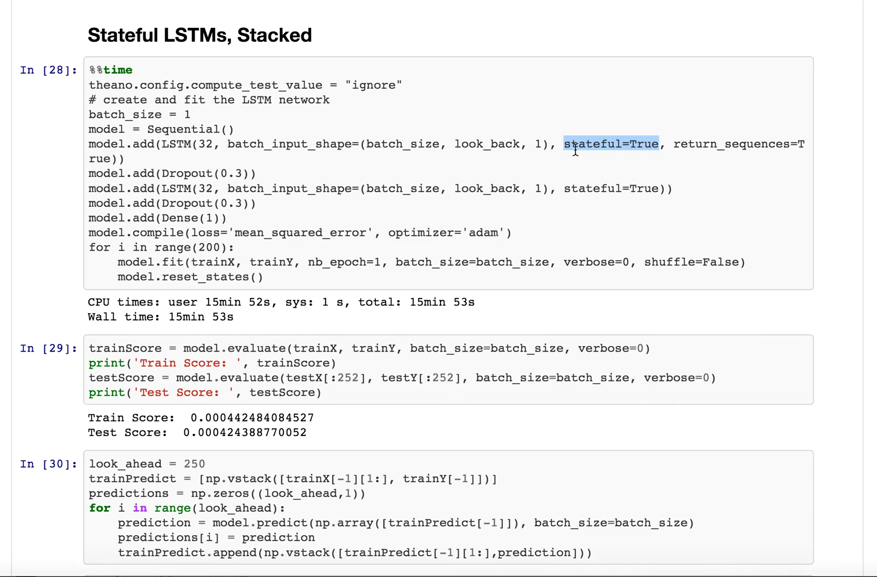
mouse_move(573, 146)
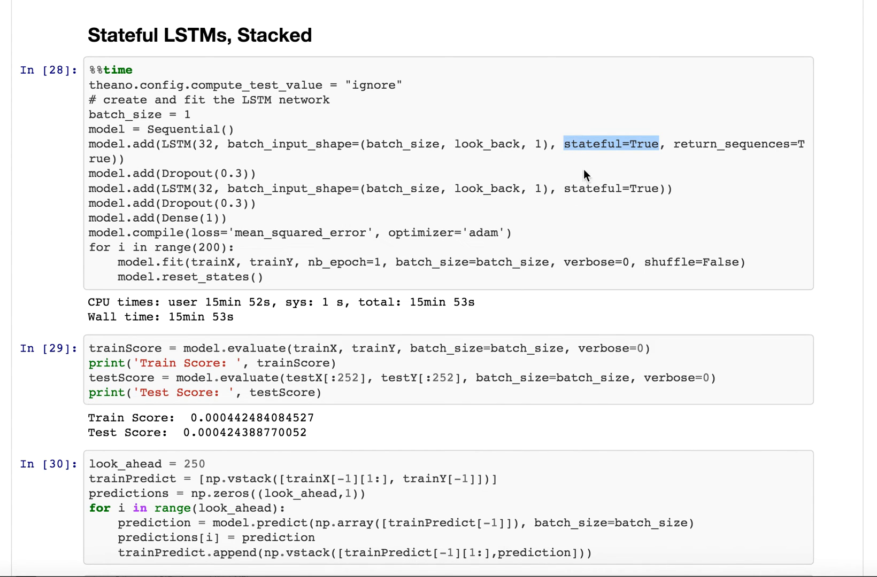
mouse_move(587, 176)
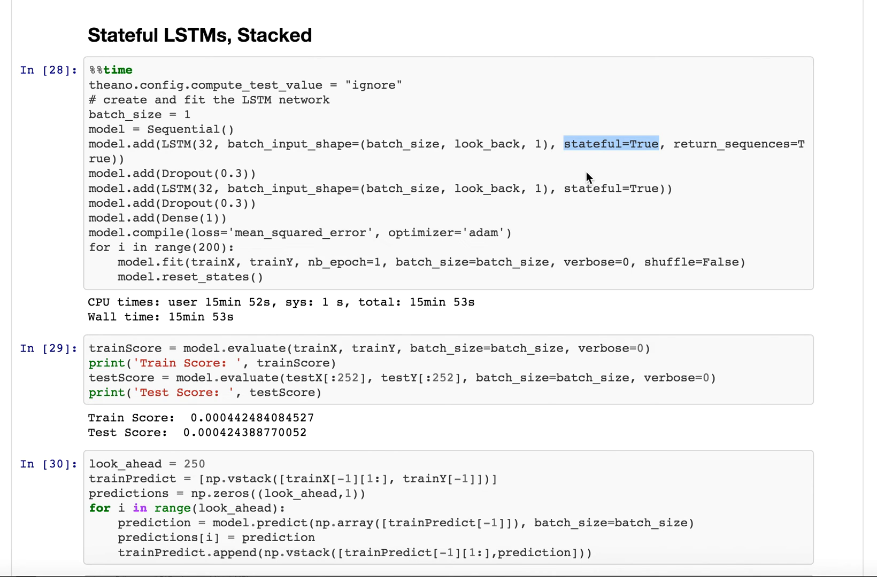
mouse_move(588, 196)
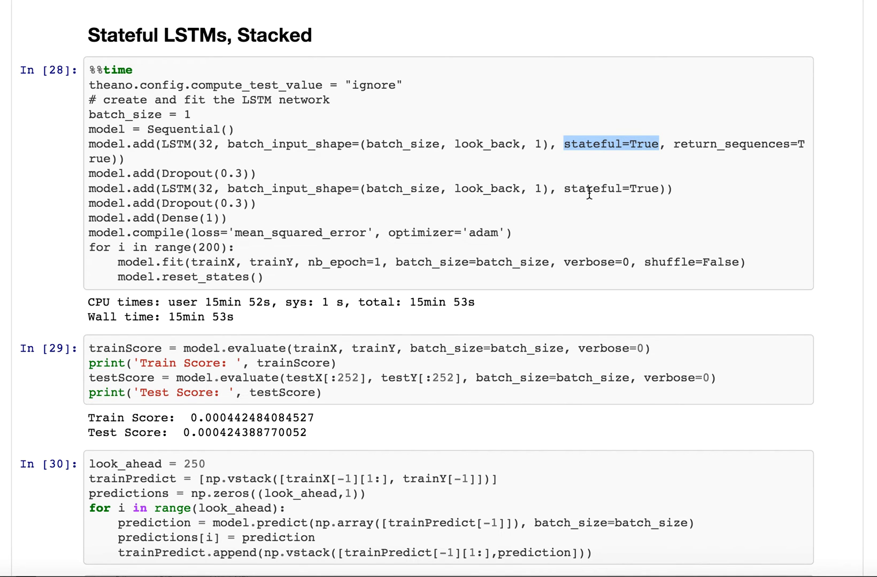
mouse_move(794, 183)
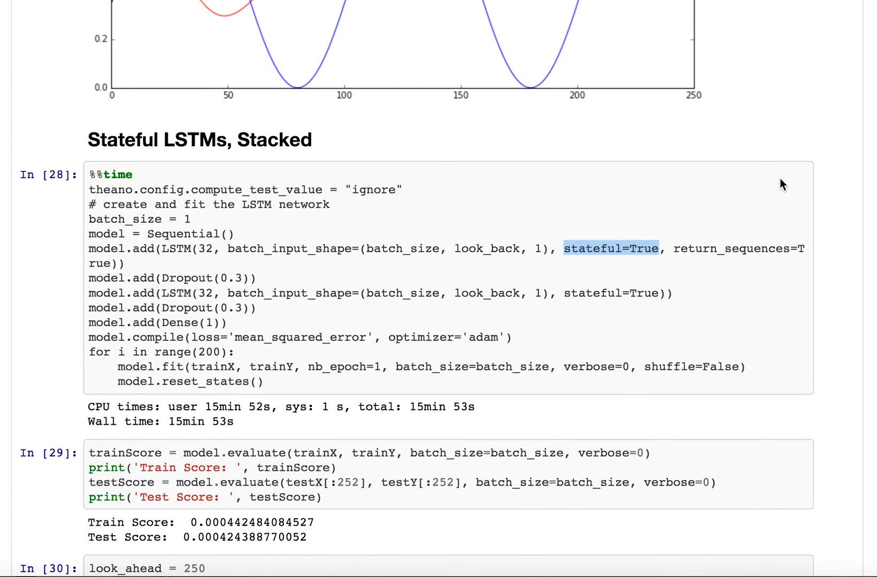
mouse_move(416, 241)
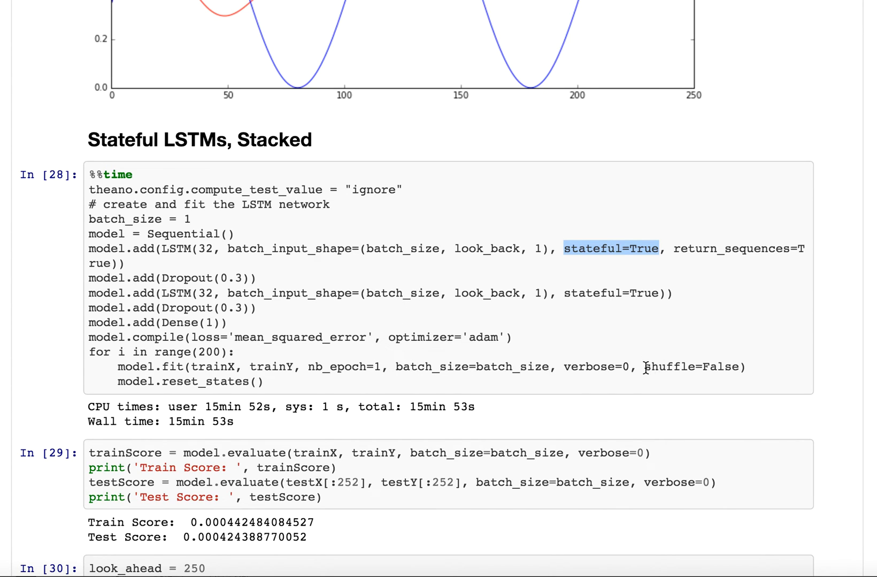
double_click(691, 366)
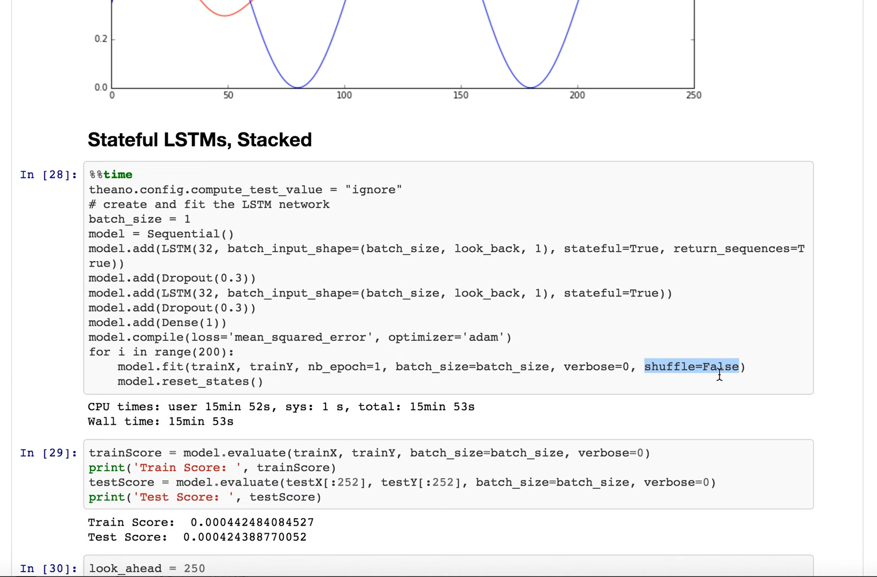
mouse_move(698, 391)
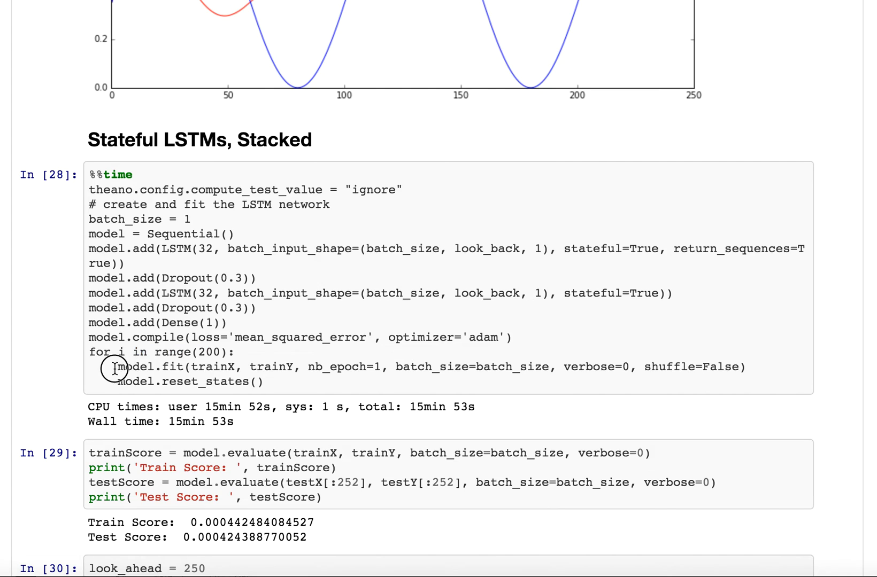
left_click_drag(112, 367, 363, 367)
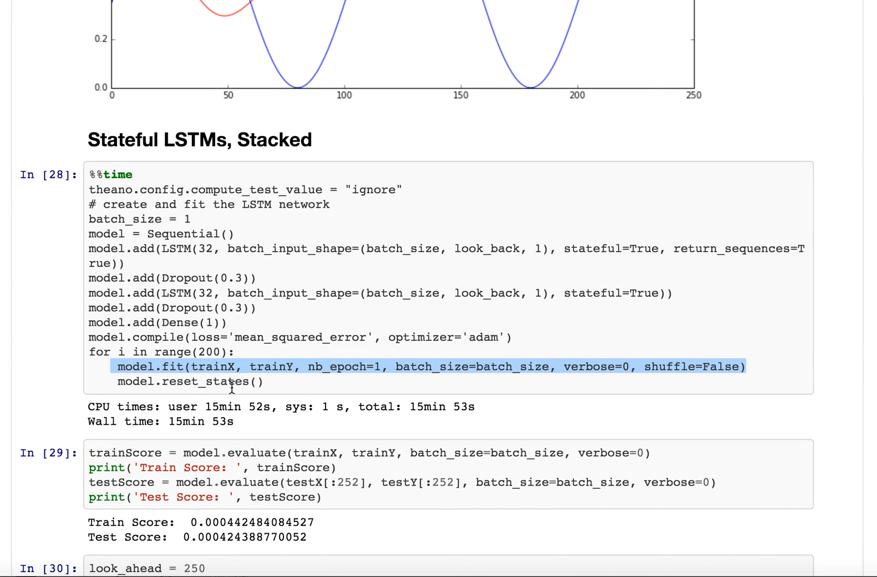
mouse_move(611, 397)
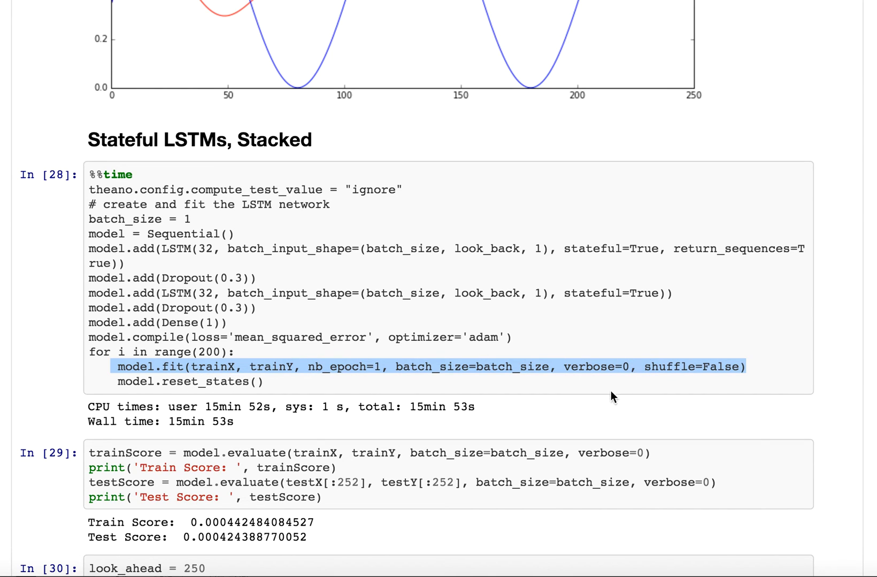
mouse_move(616, 366)
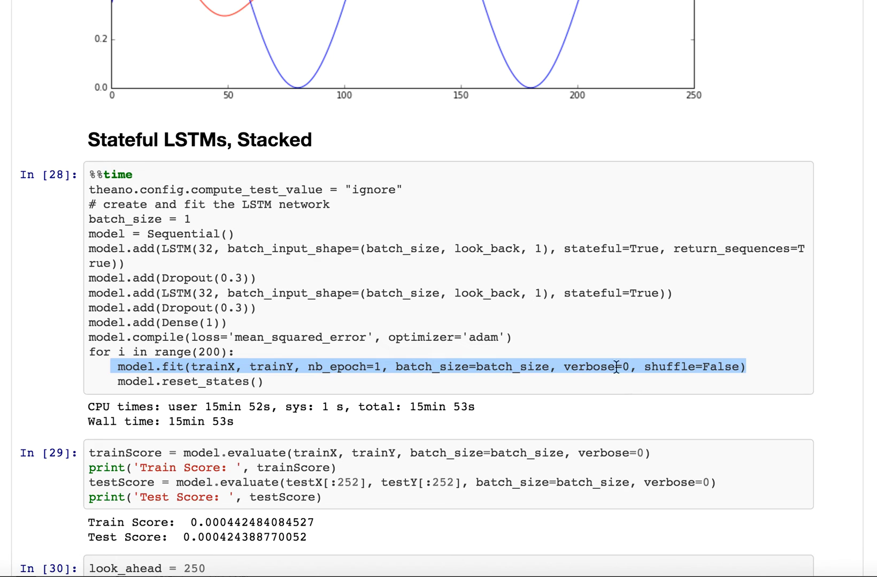
mouse_move(574, 293)
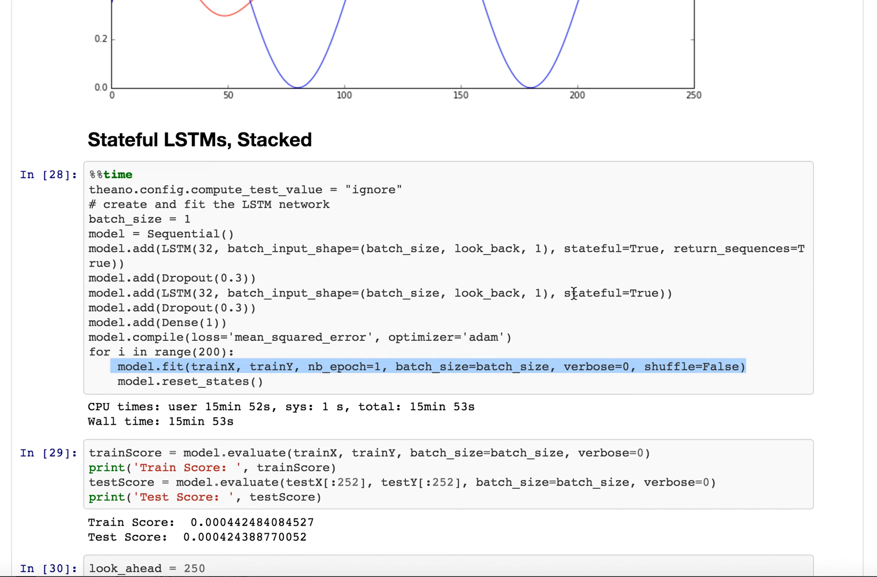
mouse_move(732, 361)
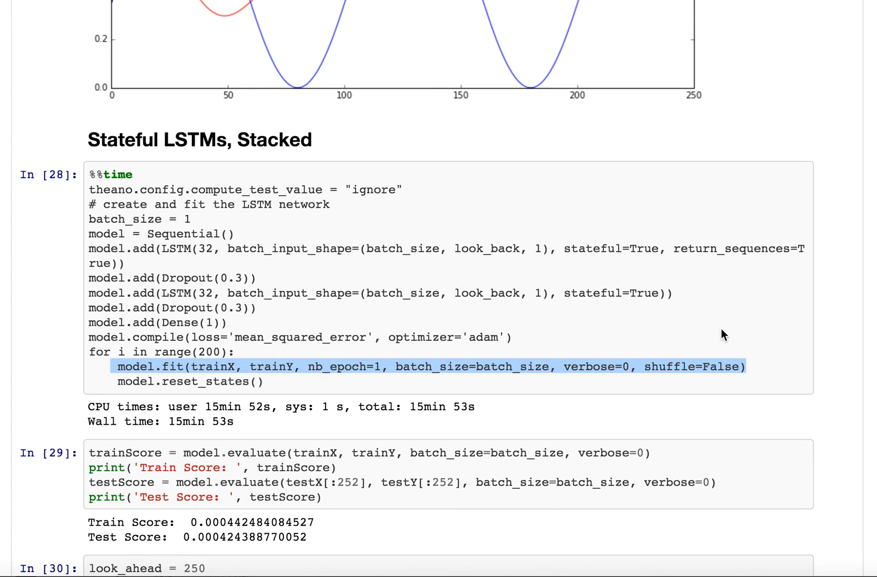
mouse_move(729, 350)
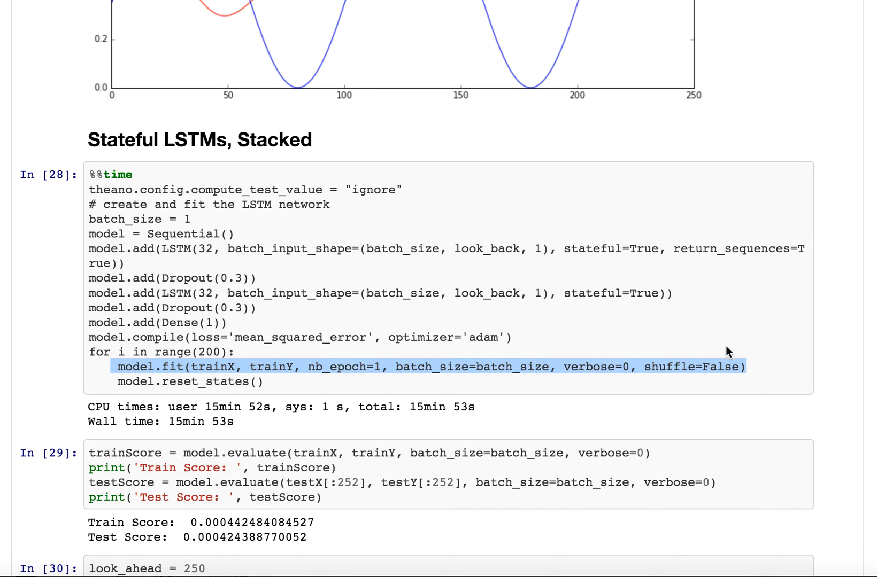
mouse_move(733, 347)
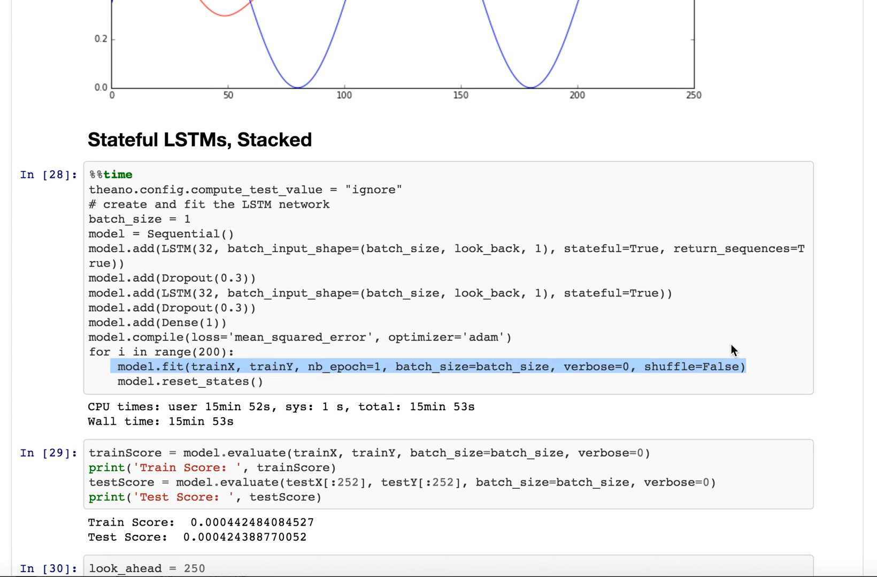
mouse_move(721, 349)
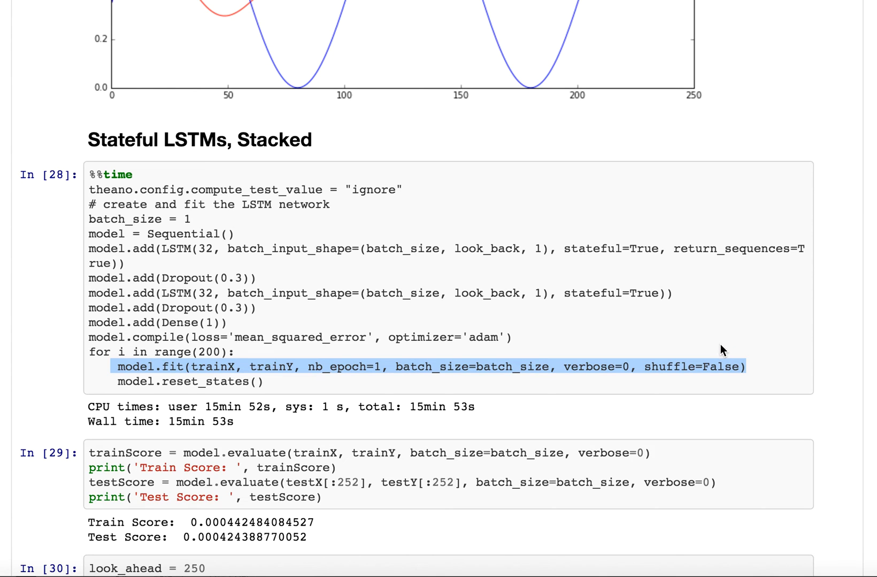
mouse_move(279, 391)
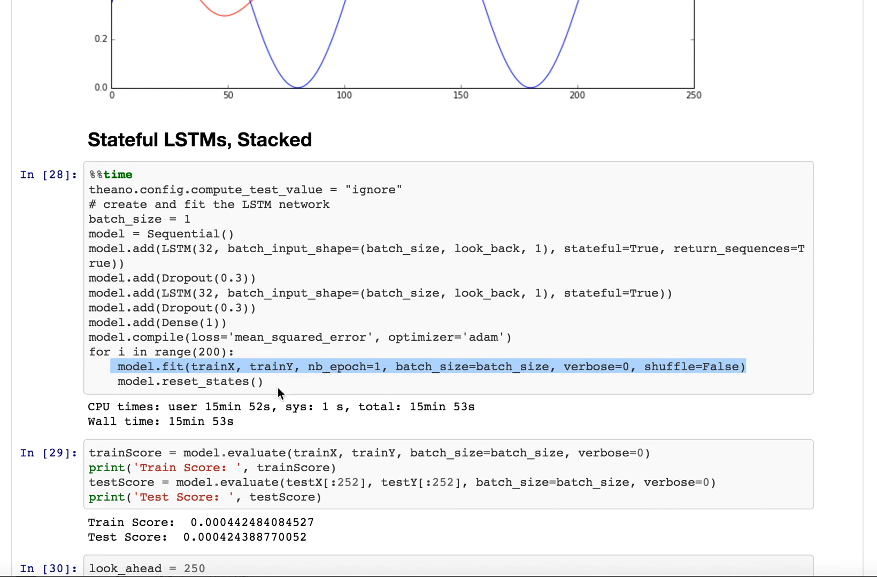
mouse_move(639, 365)
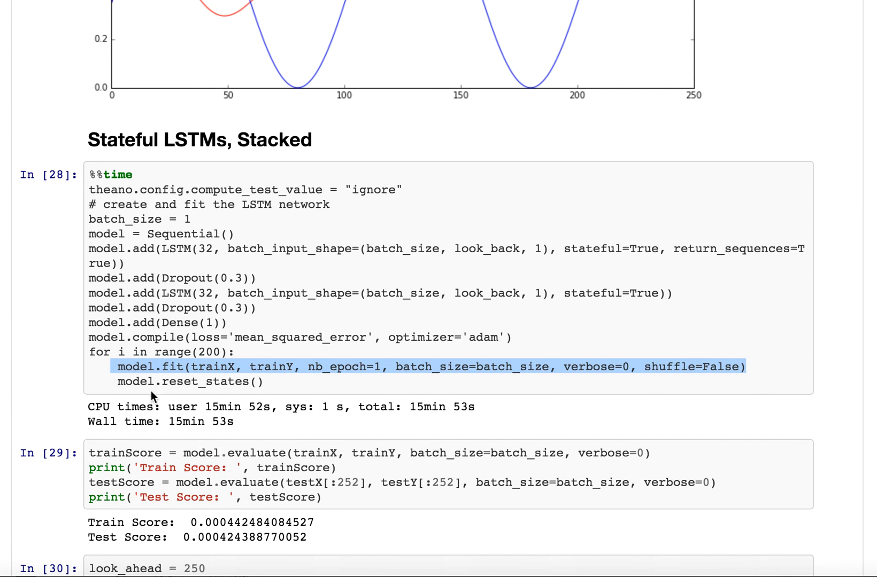
mouse_move(115, 372)
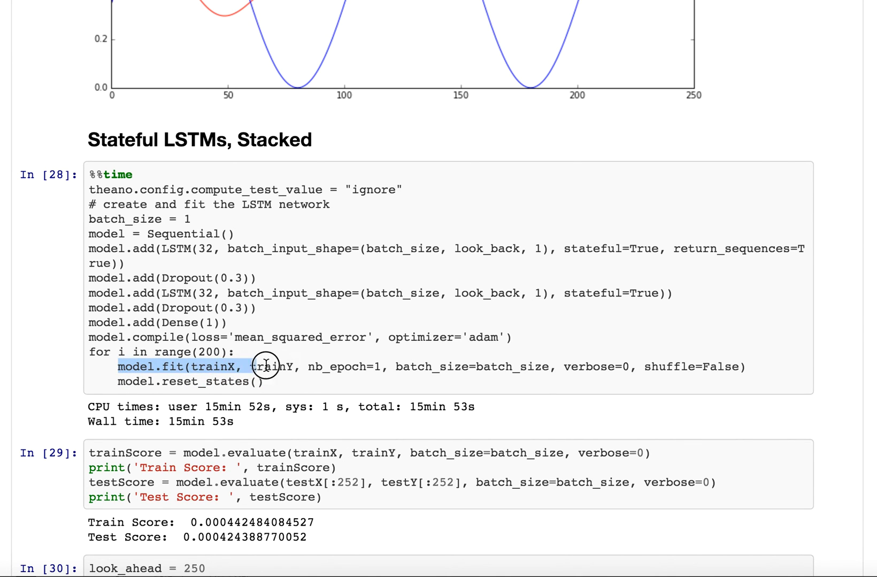
left_click_drag(263, 367, 750, 366)
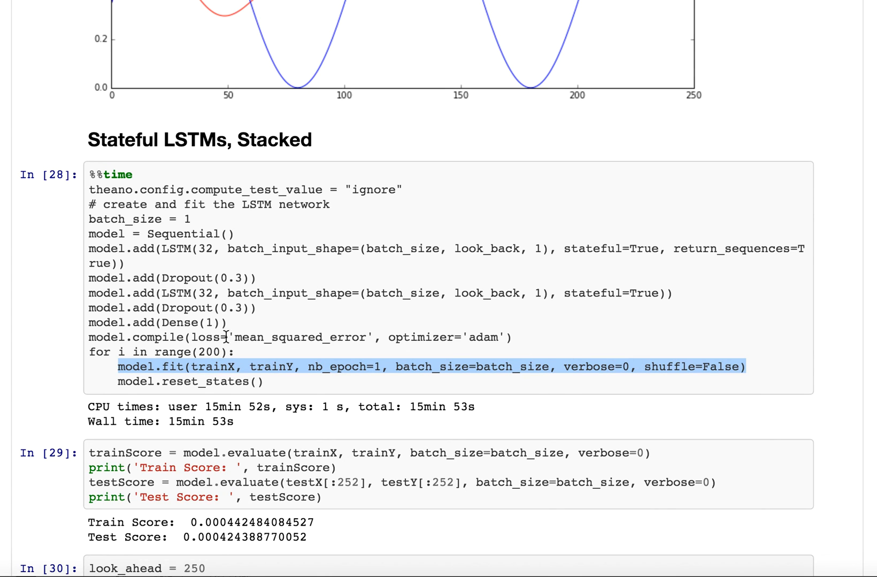
mouse_move(454, 358)
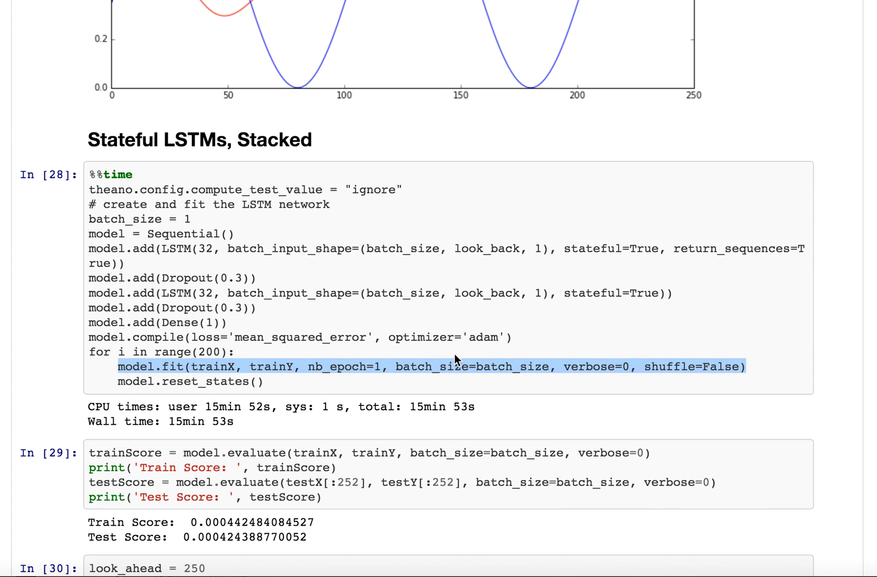
mouse_move(615, 372)
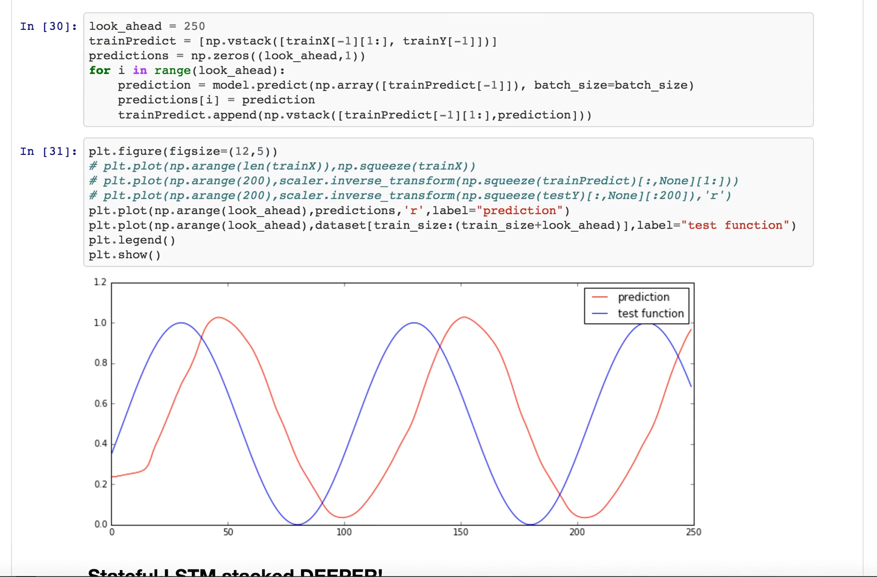
scroll("down", 3)
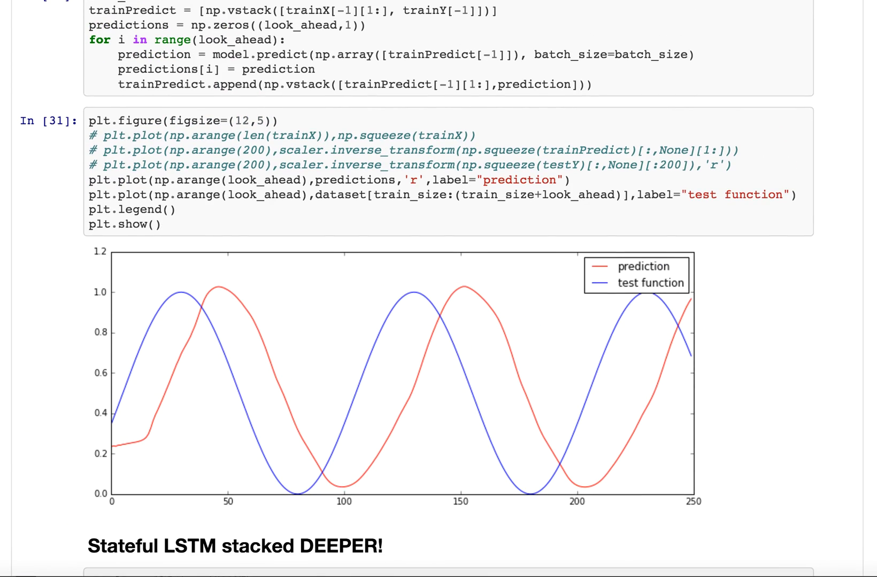
scroll("down", 3)
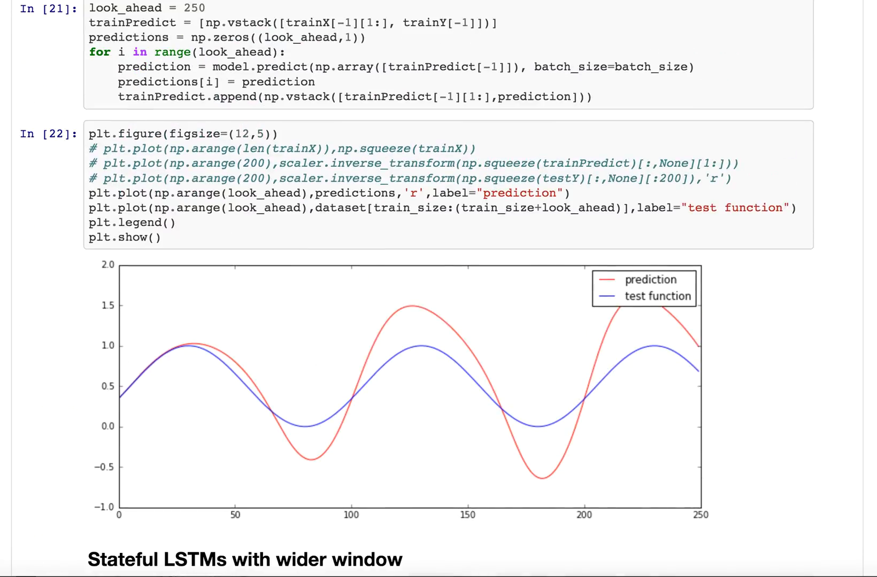
scroll("down", 3)
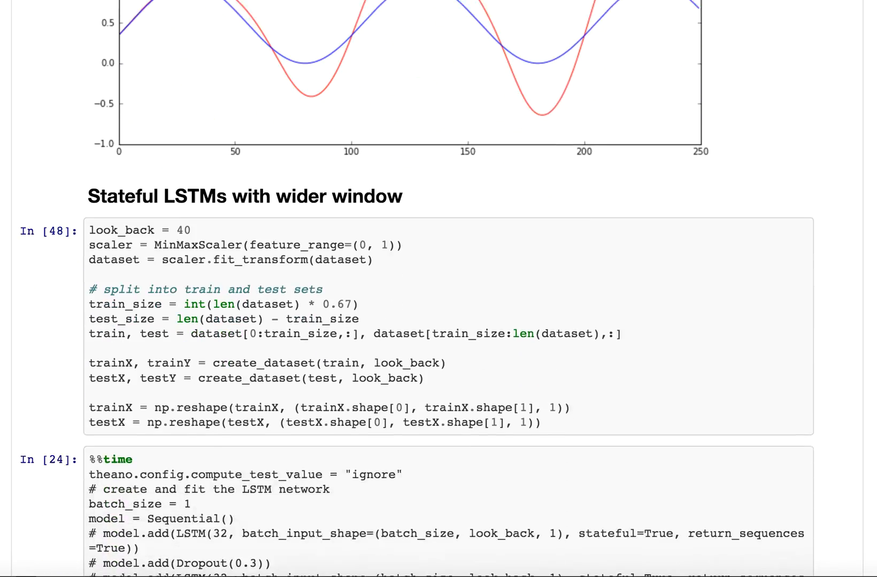
scroll("down", 3)
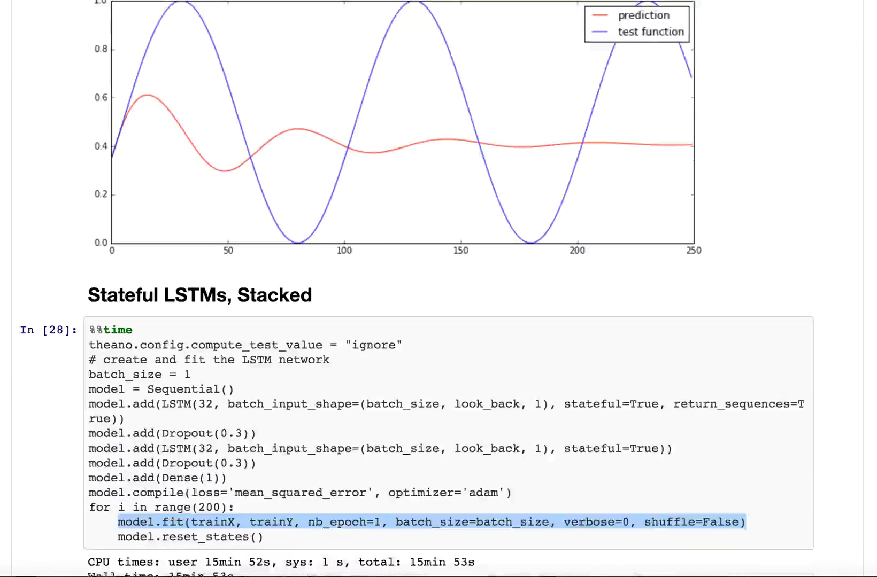
scroll("down", 3)
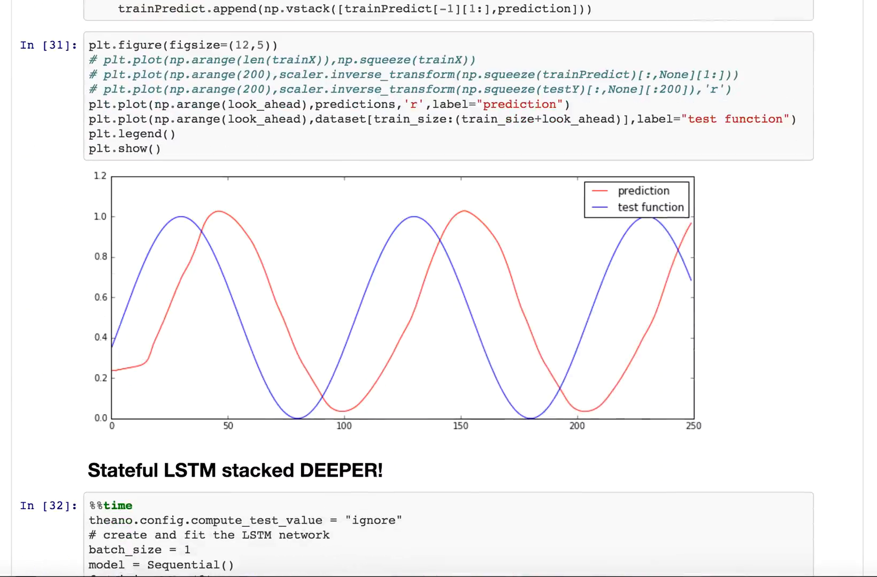
mouse_move(209, 272)
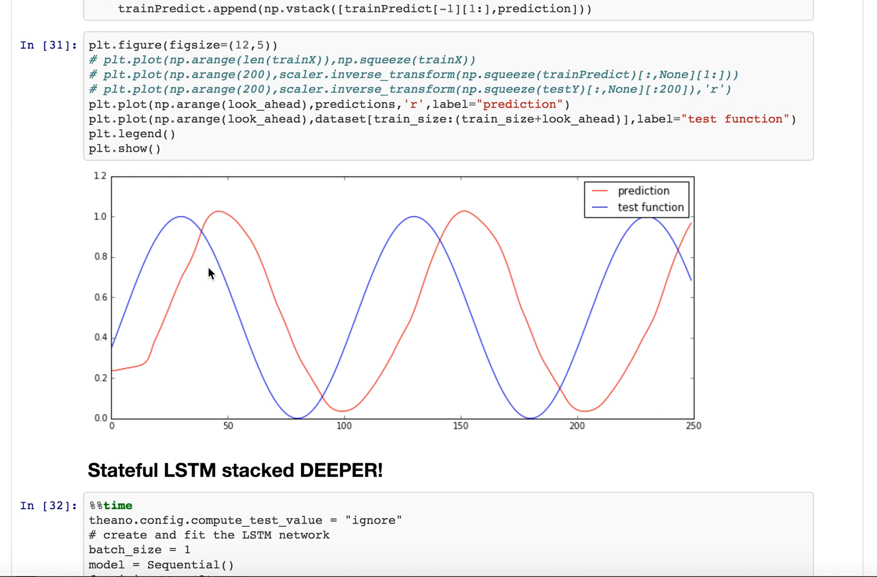
mouse_move(295, 328)
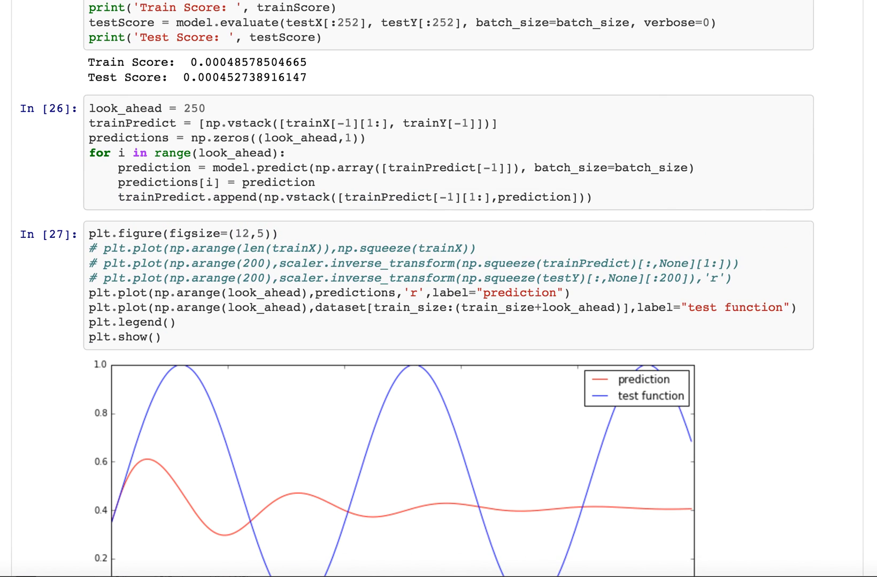
scroll("down", 3)
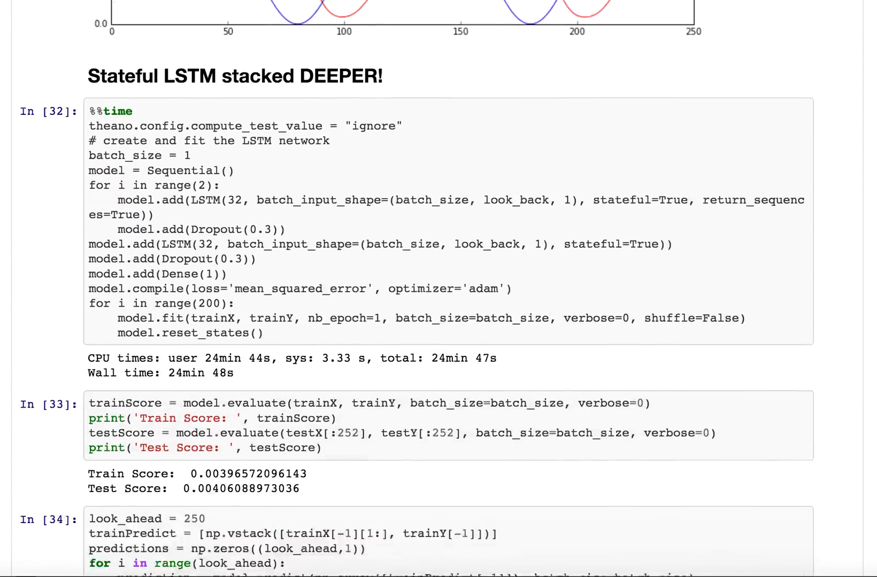
scroll("down", 3)
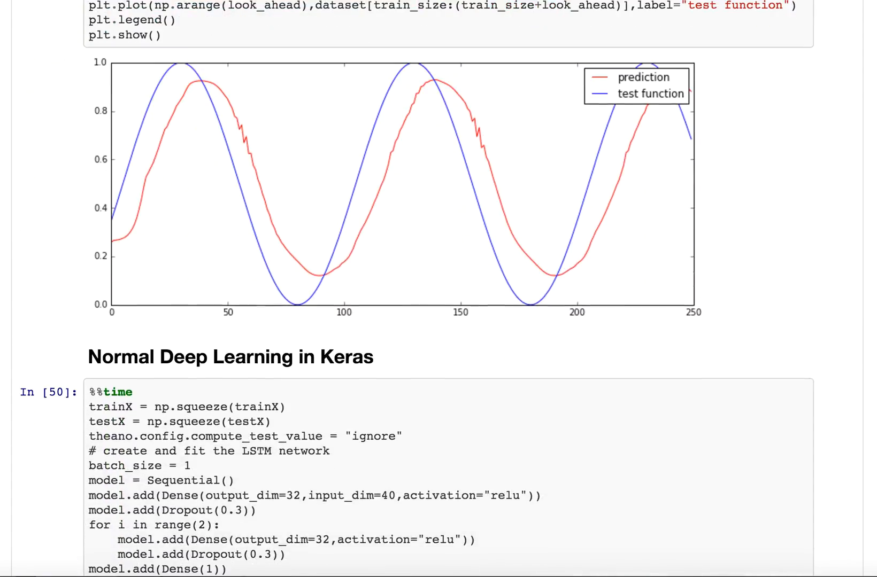
scroll("down", 3)
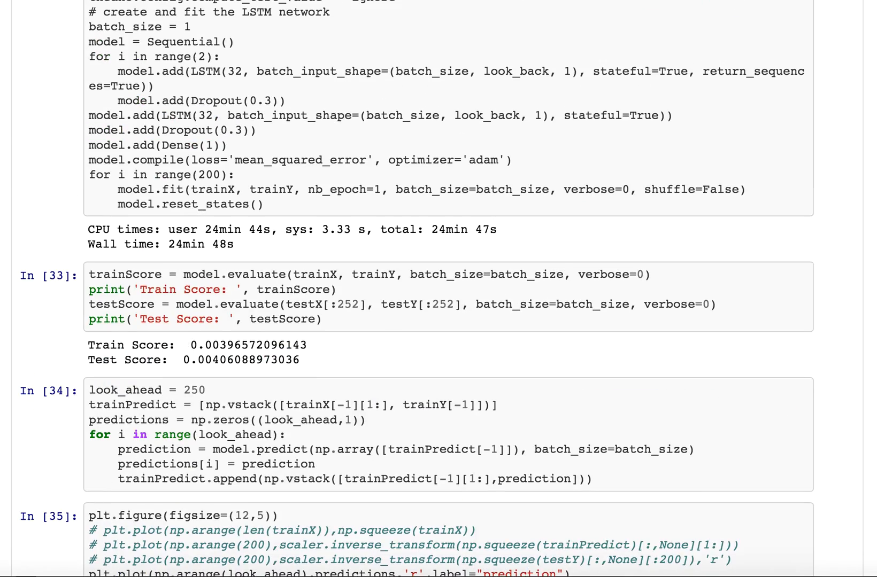
scroll("down", 3)
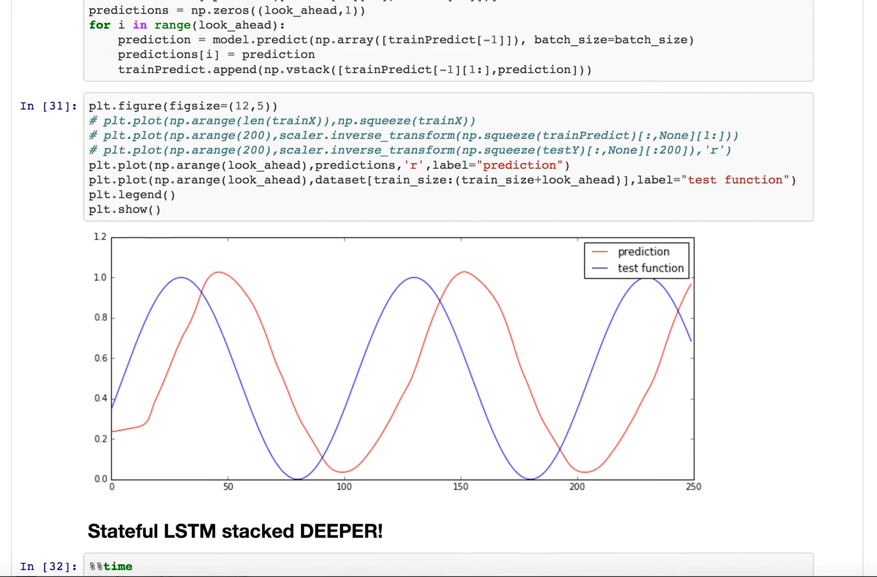
scroll("down", 3)
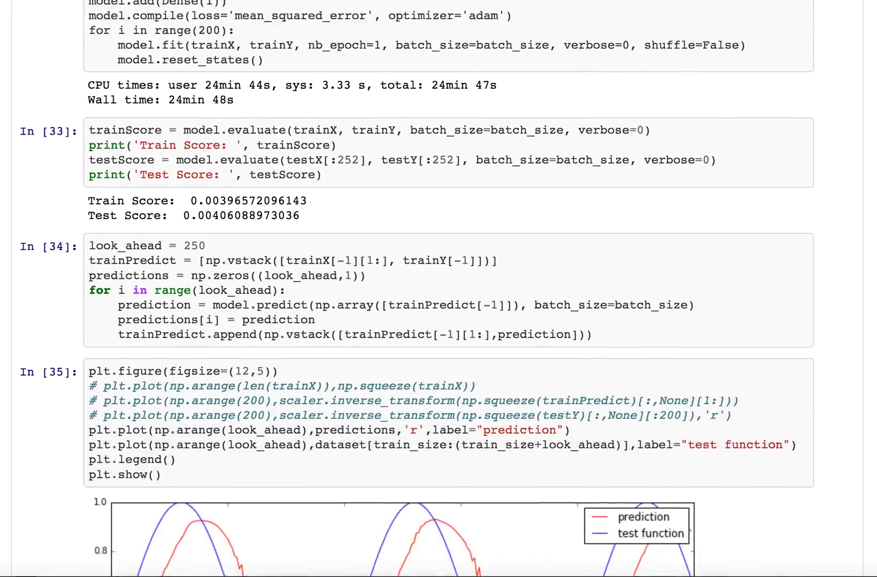
scroll("down", 3)
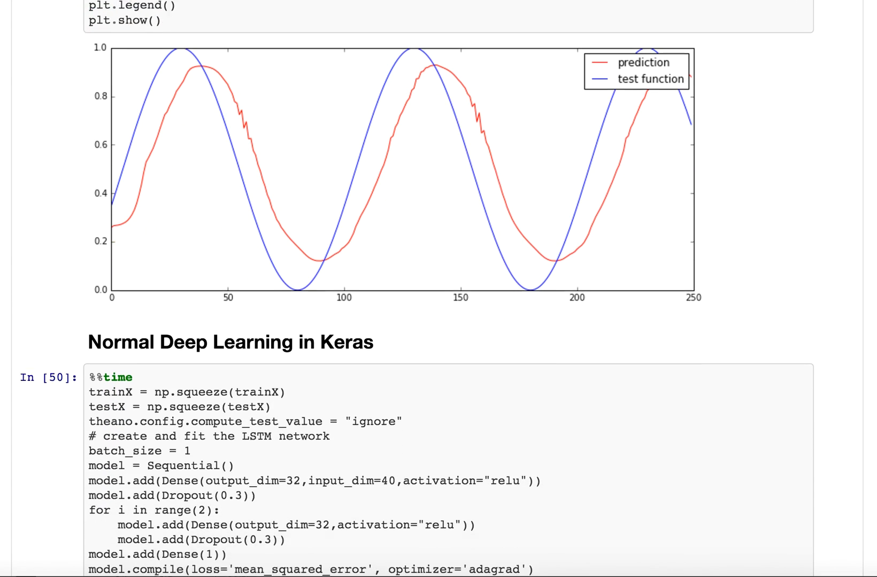
scroll("down", 3)
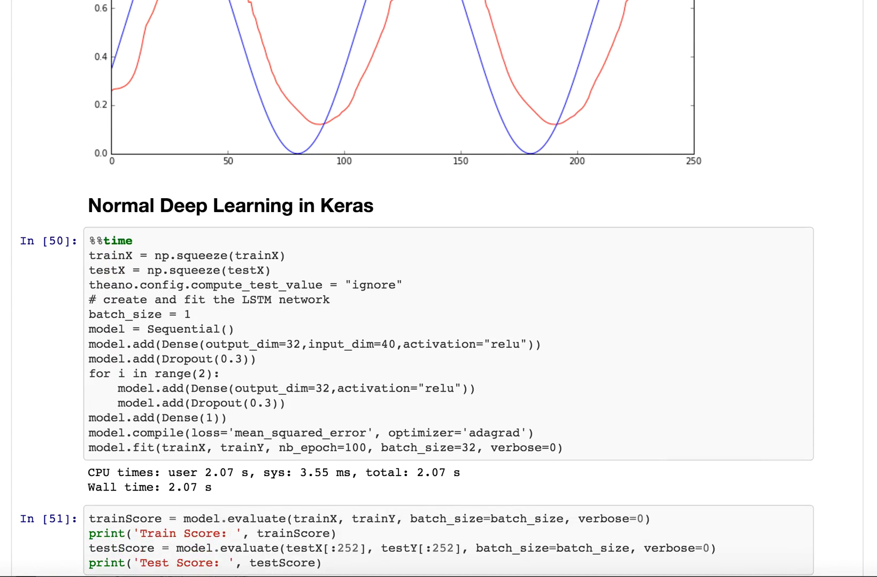
scroll("down", 3)
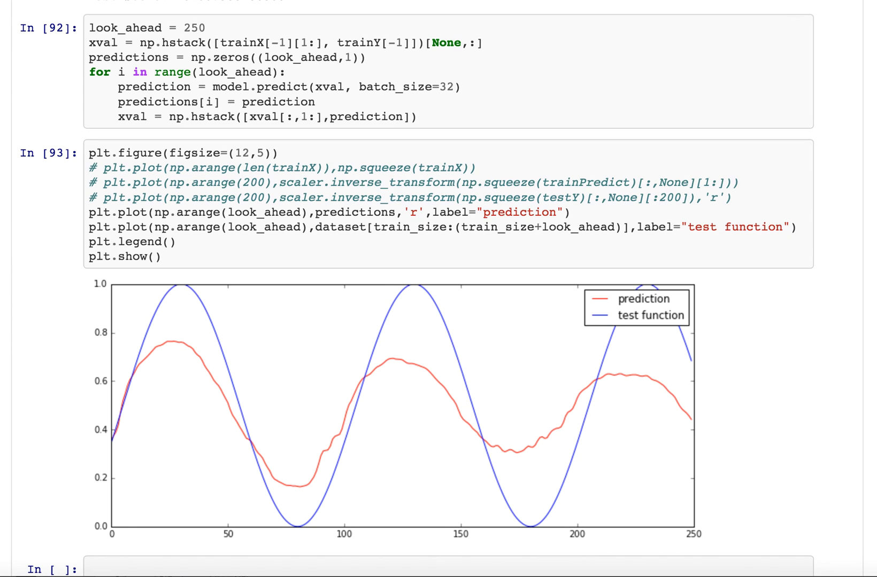
scroll("down", 3)
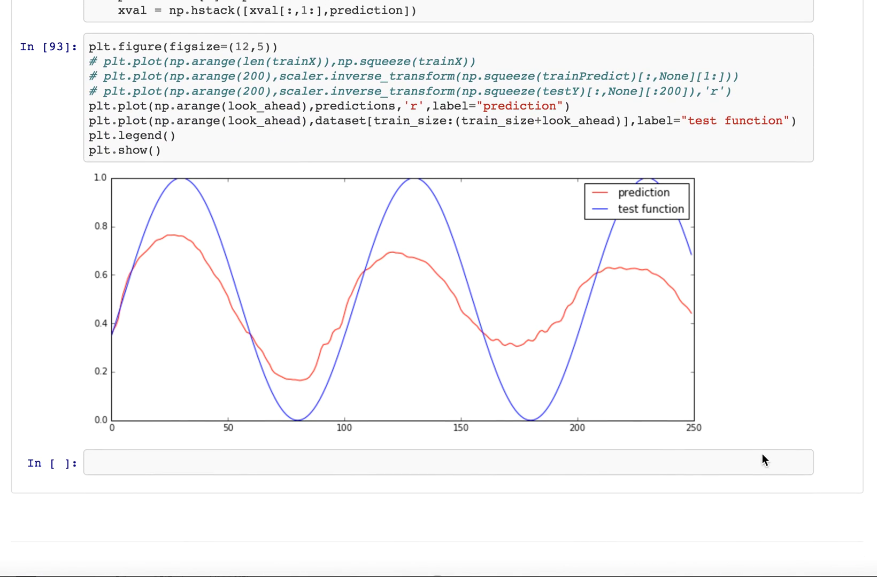
mouse_move(534, 333)
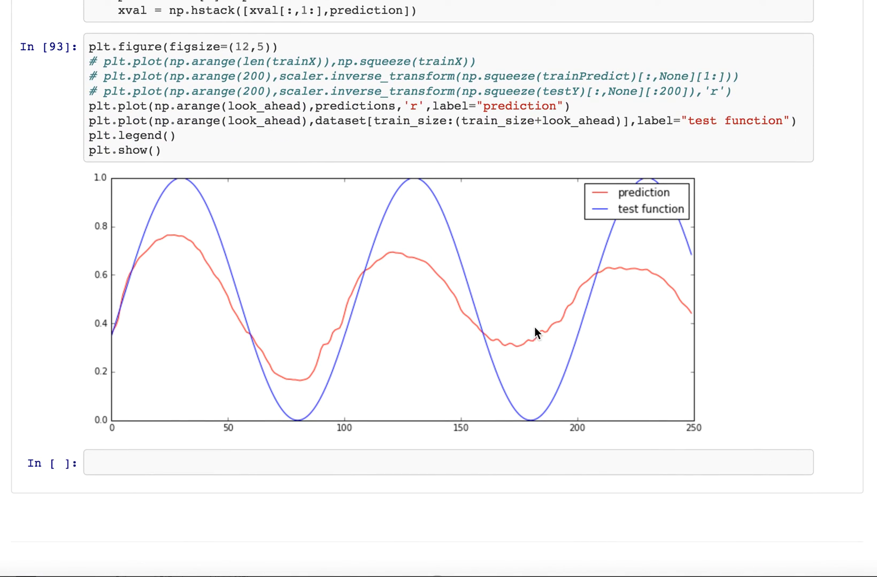
mouse_move(736, 338)
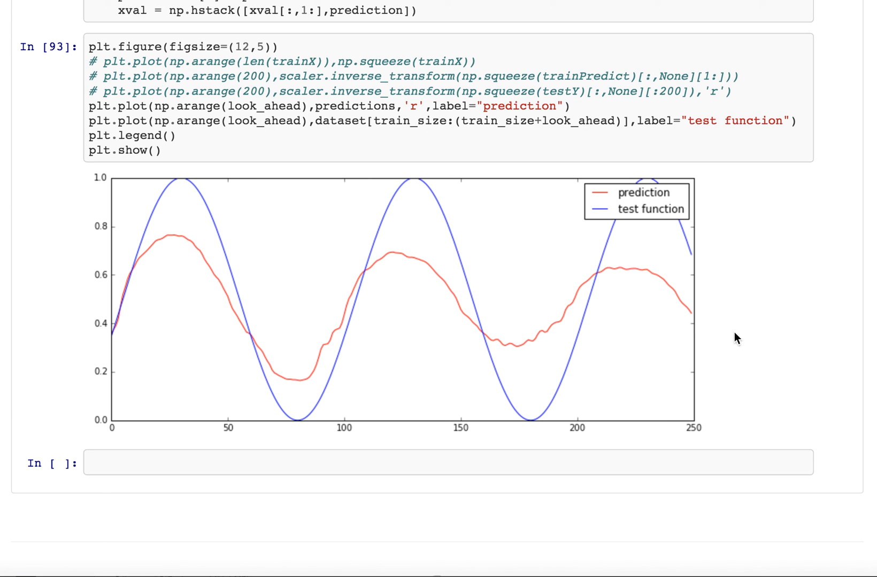
mouse_move(772, 329)
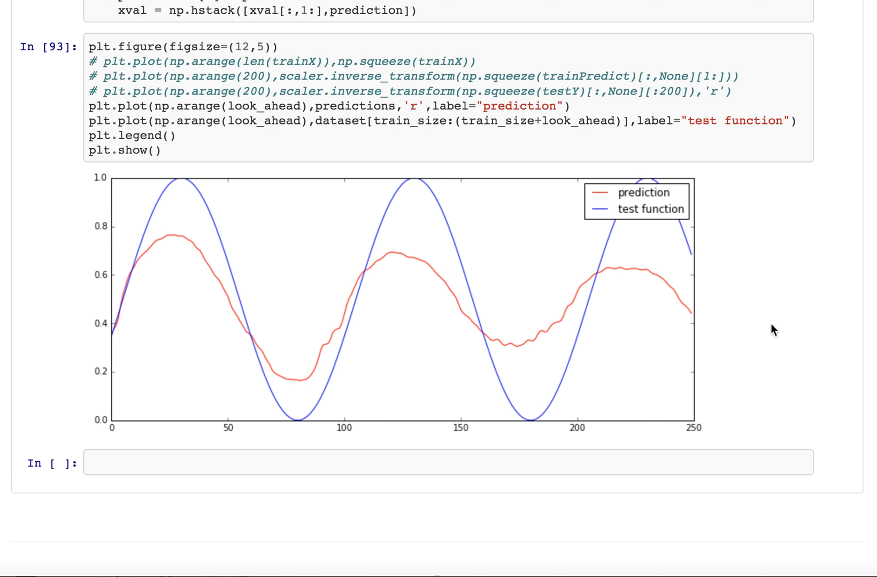
mouse_move(728, 360)
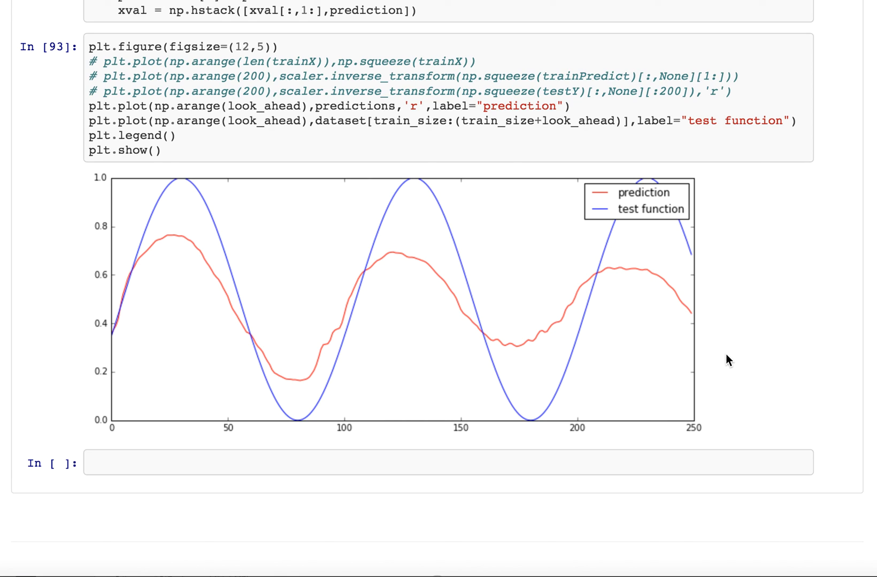
mouse_move(712, 366)
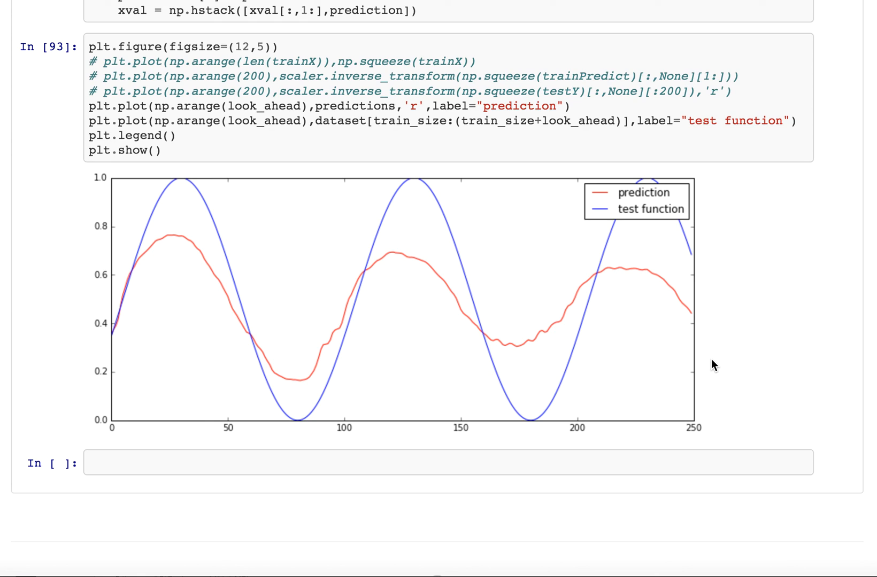
mouse_move(703, 378)
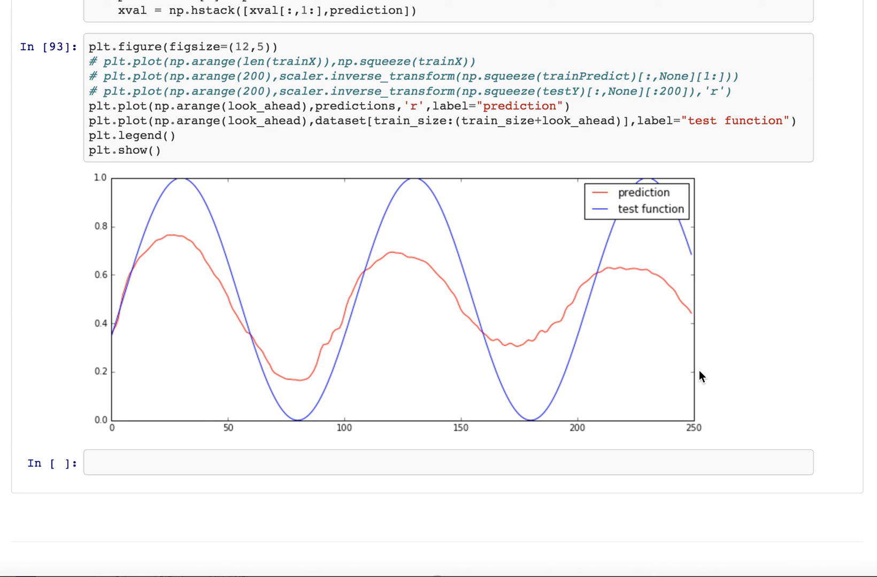
mouse_move(694, 384)
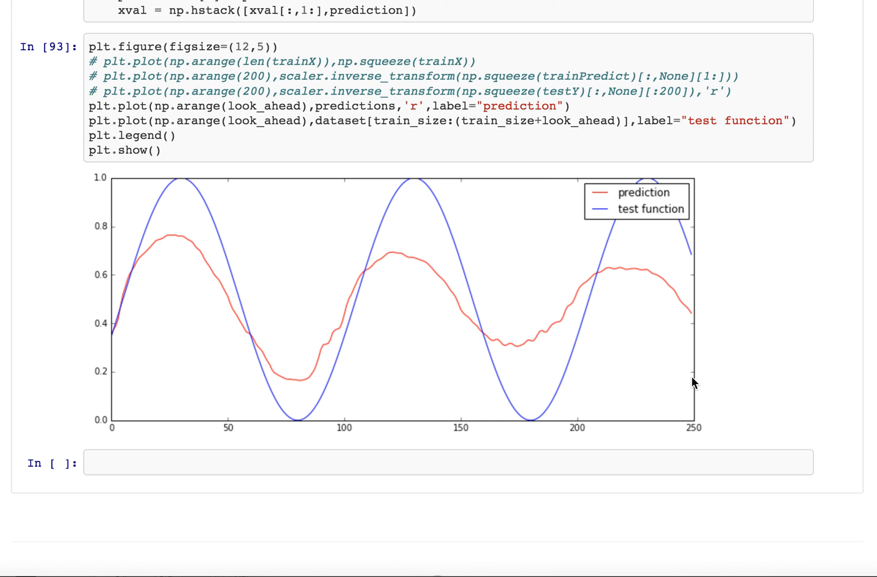
mouse_move(698, 364)
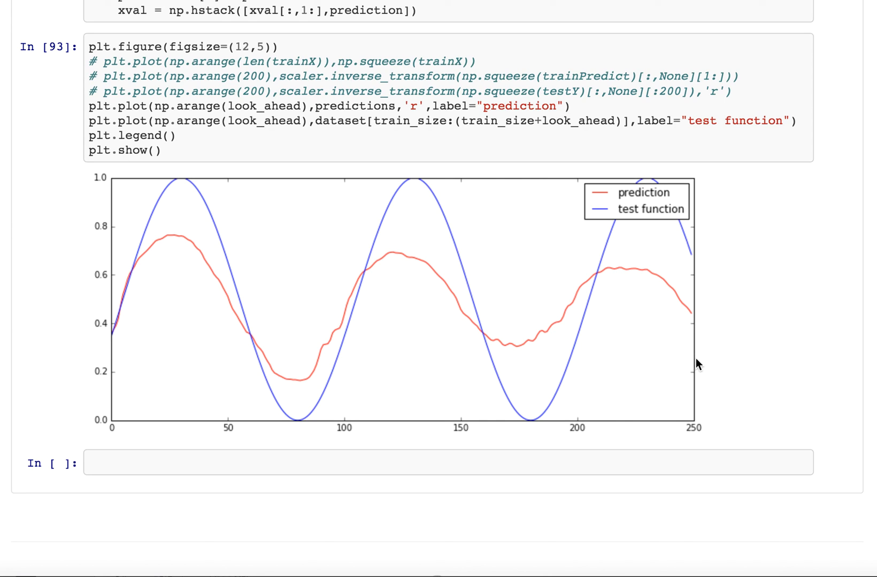
mouse_move(697, 340)
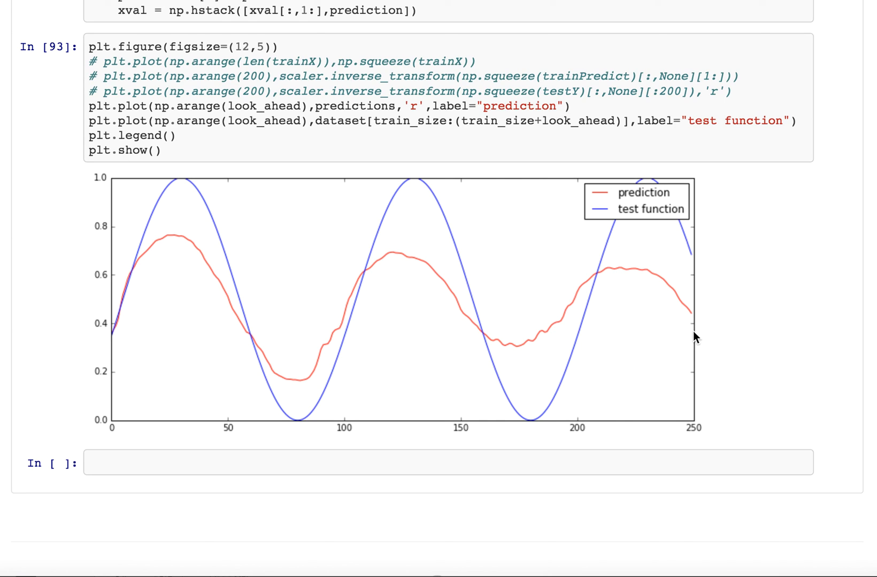